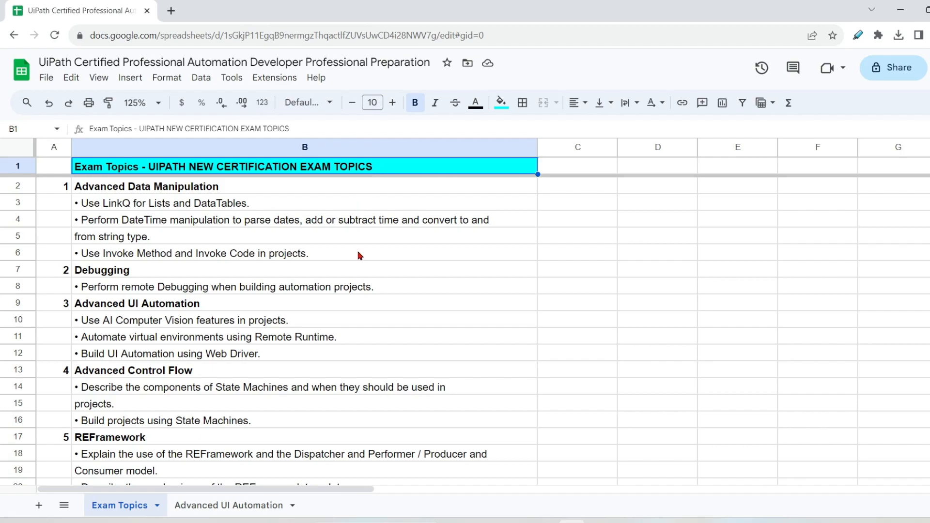
Search the web for 'uipath new exam faq' in a new Chrome tab.
{"action": "scroll", "scroll_direction": "down", "scroll_amount": 3}
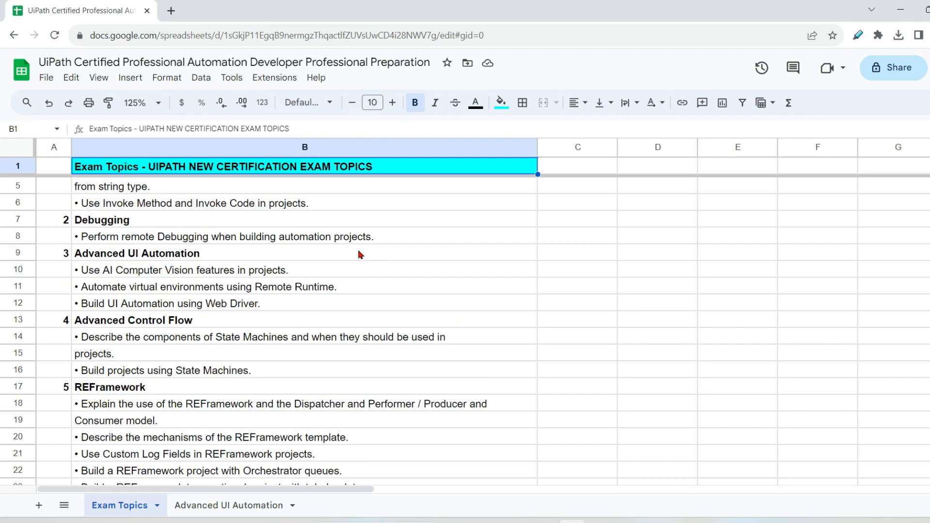
{"action": "left_click", "coordinate": [172, 11]}
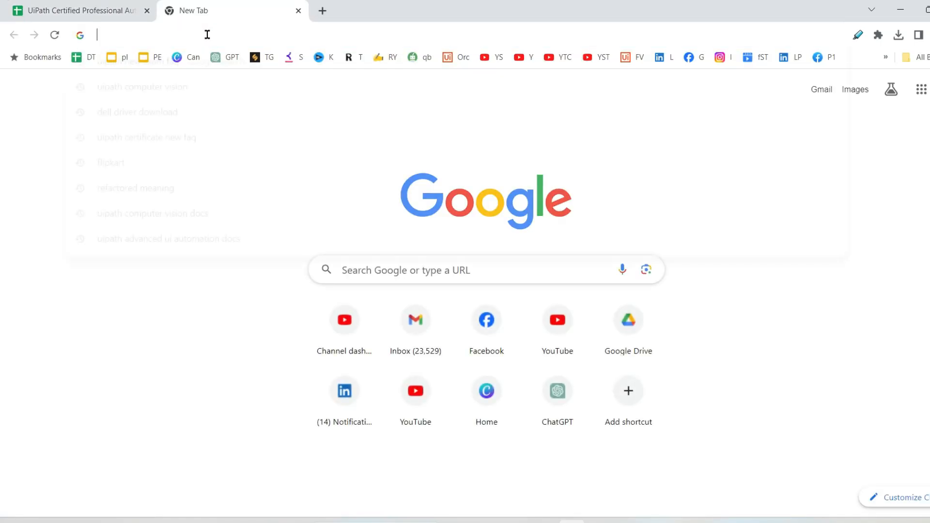
{"action": "type", "text": "uipath"}
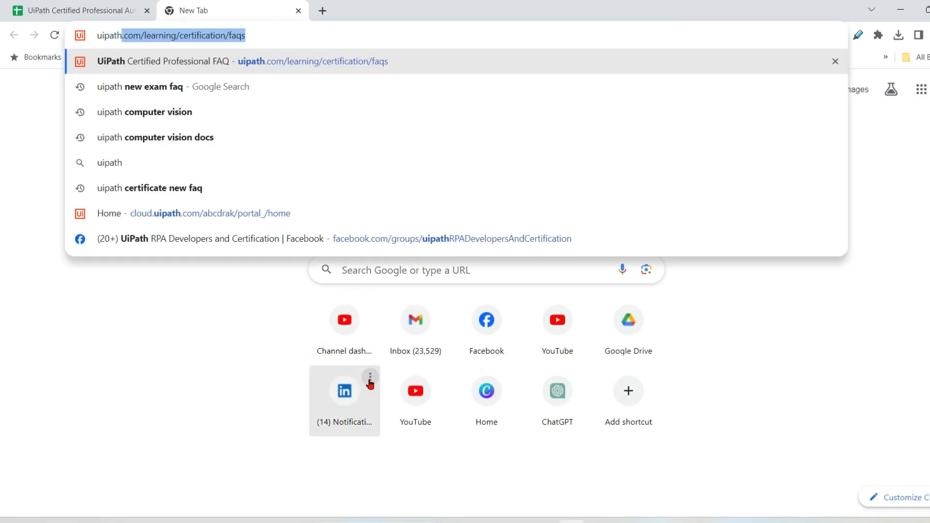
{"action": "type", "text": "uipath nes"}
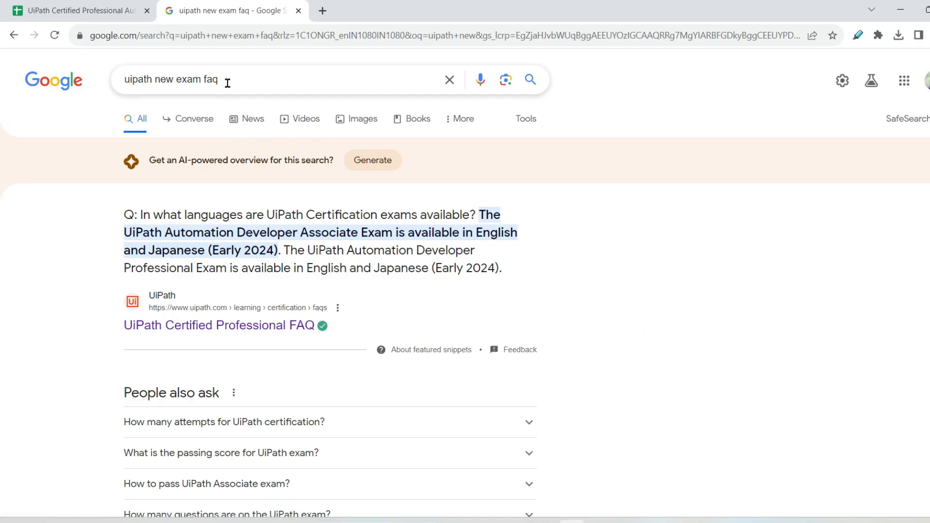
Open the UiPath Certified Professional FAQ result and scroll to the October 2023 'What's new' section.
{"action": "left_click", "coordinate": [218, 326]}
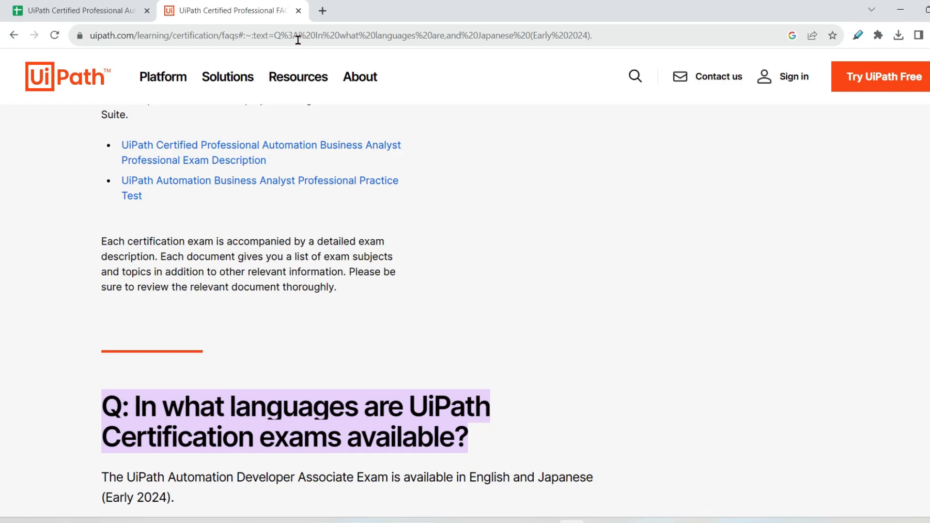
{"action": "mouse_move", "coordinate": [609, 408]}
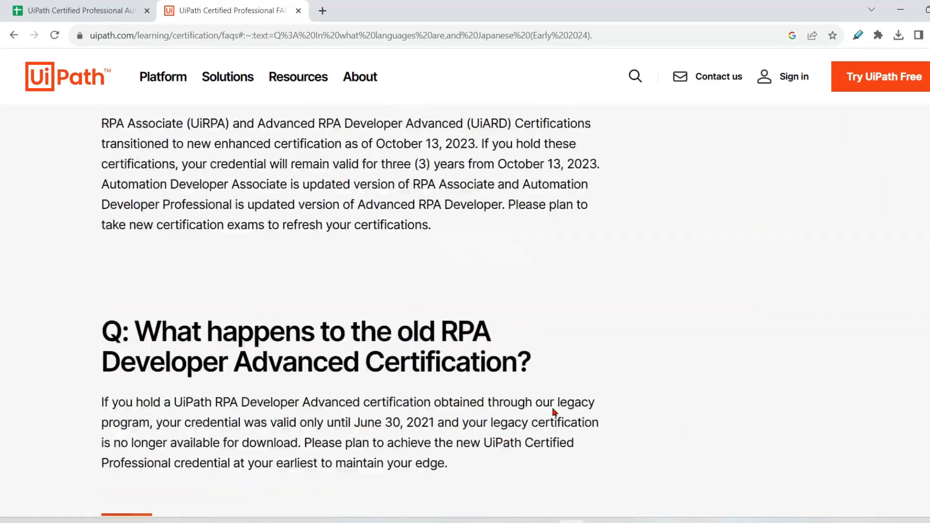
{"action": "scroll", "scroll_direction": "up", "scroll_amount": 3}
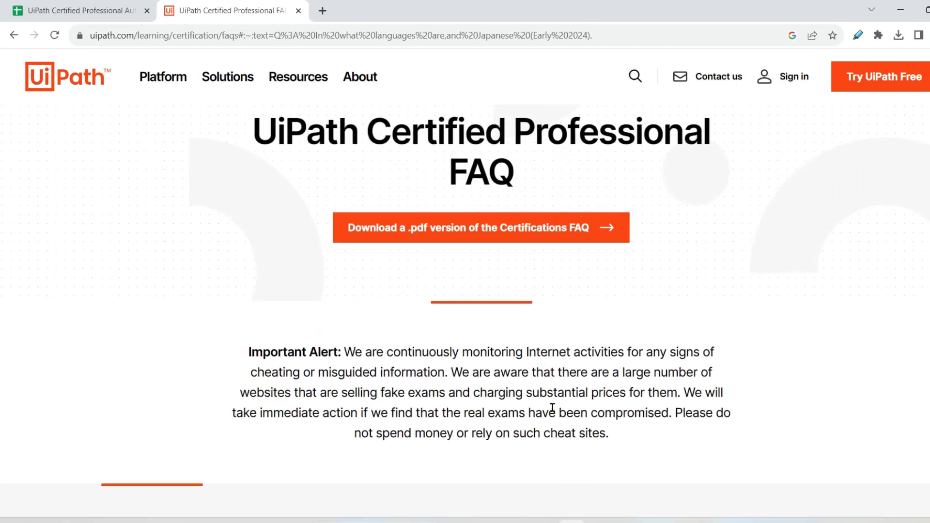
{"action": "scroll", "scroll_direction": "down", "scroll_amount": 3}
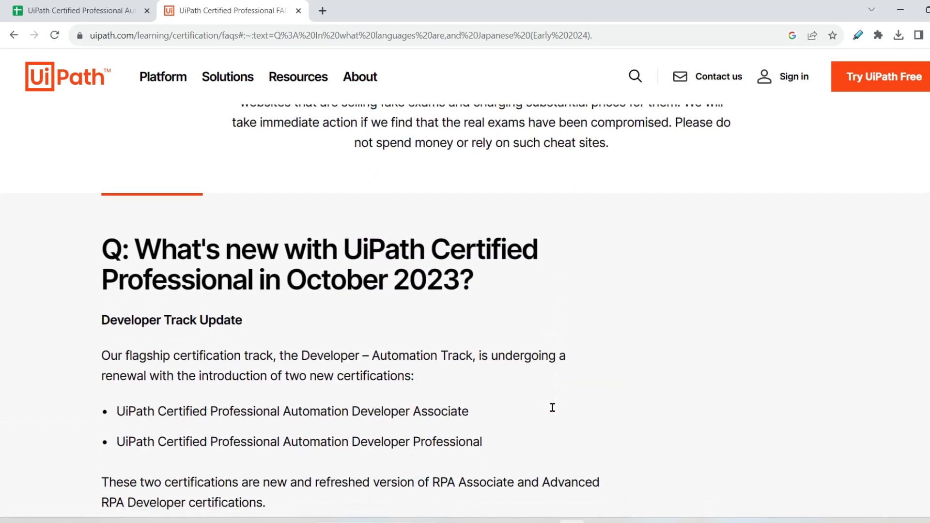
{"action": "scroll", "scroll_direction": "down", "scroll_amount": 3}
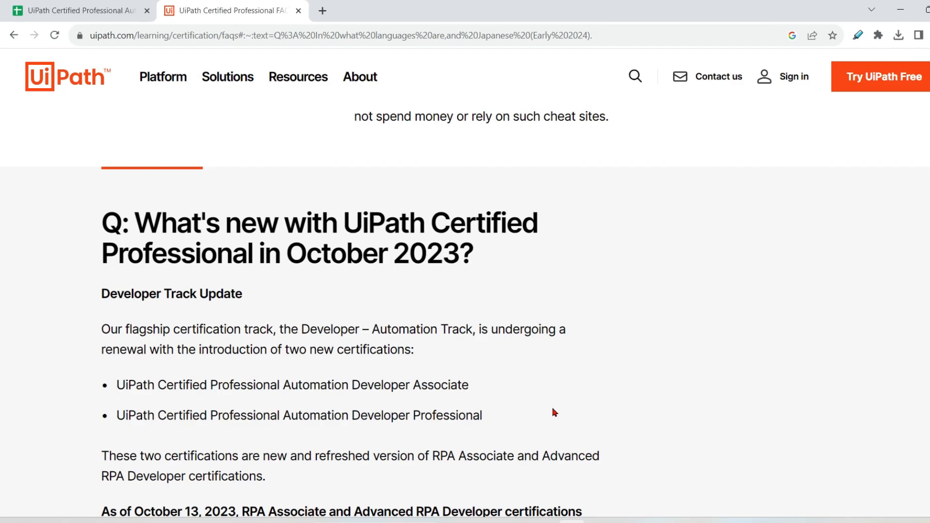
{"action": "scroll", "scroll_direction": "down", "scroll_amount": 3}
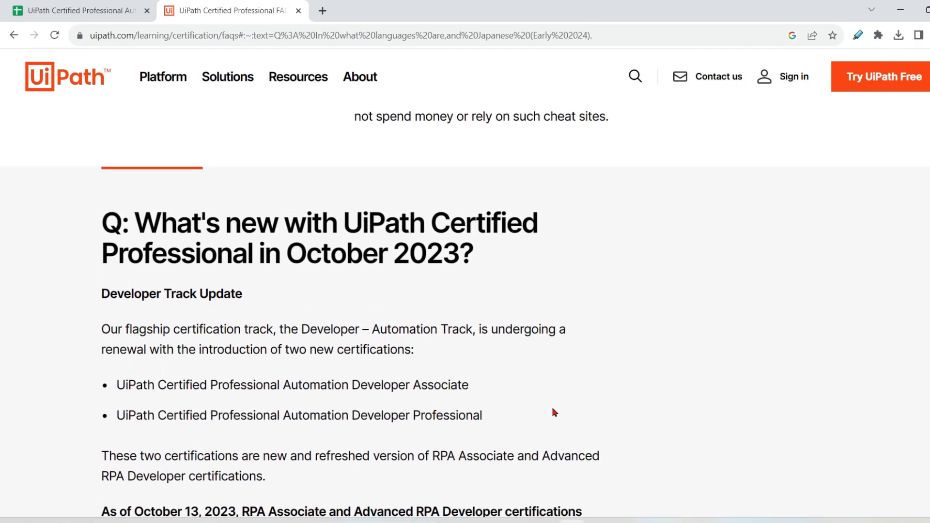
{"action": "mouse_move", "coordinate": [548, 409]}
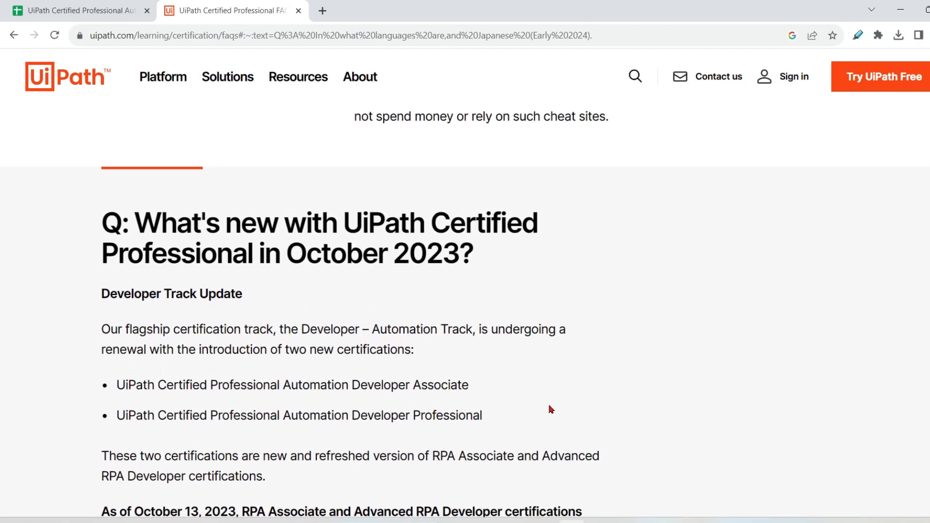
{"action": "scroll", "scroll_direction": "down", "scroll_amount": 3}
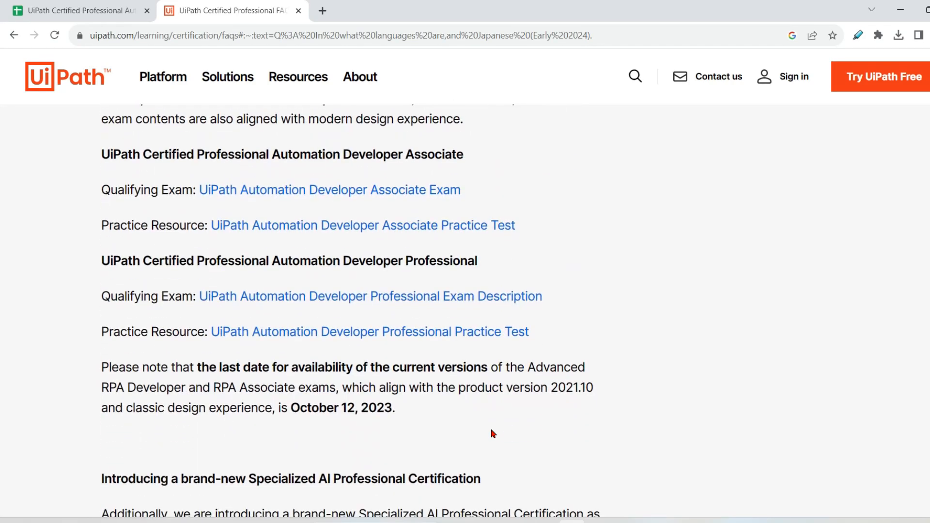
{"action": "scroll", "scroll_direction": "down", "scroll_amount": 3}
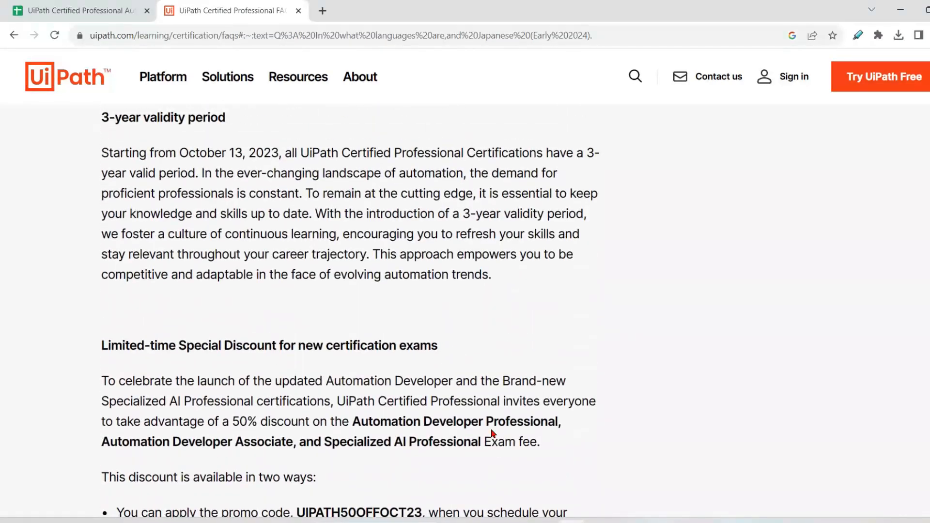
{"action": "scroll", "scroll_direction": "down", "scroll_amount": 3}
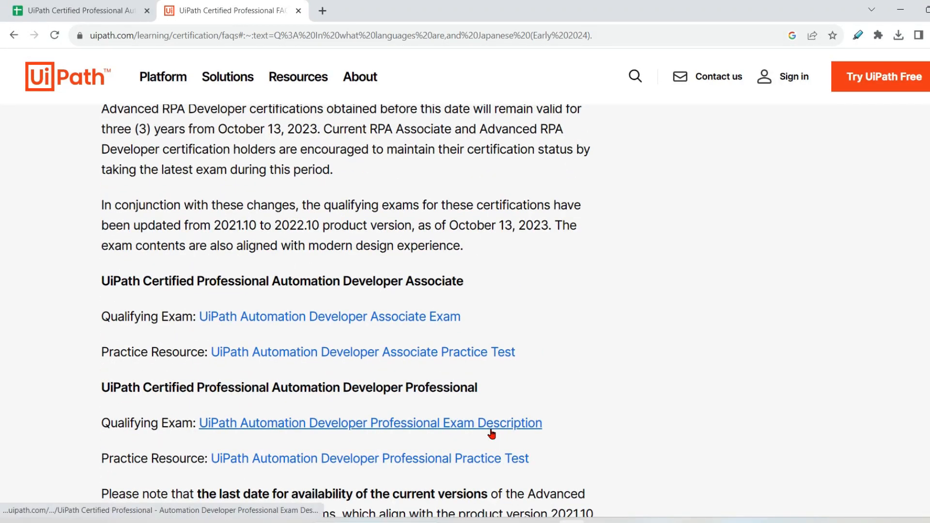
{"action": "scroll", "scroll_direction": "down", "scroll_amount": 3}
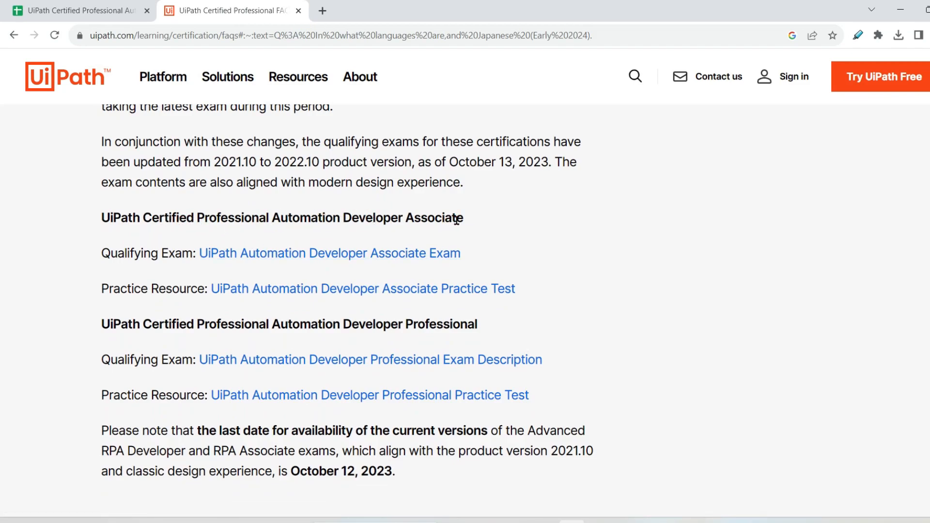
{"action": "double_click", "coordinate": [435, 218]}
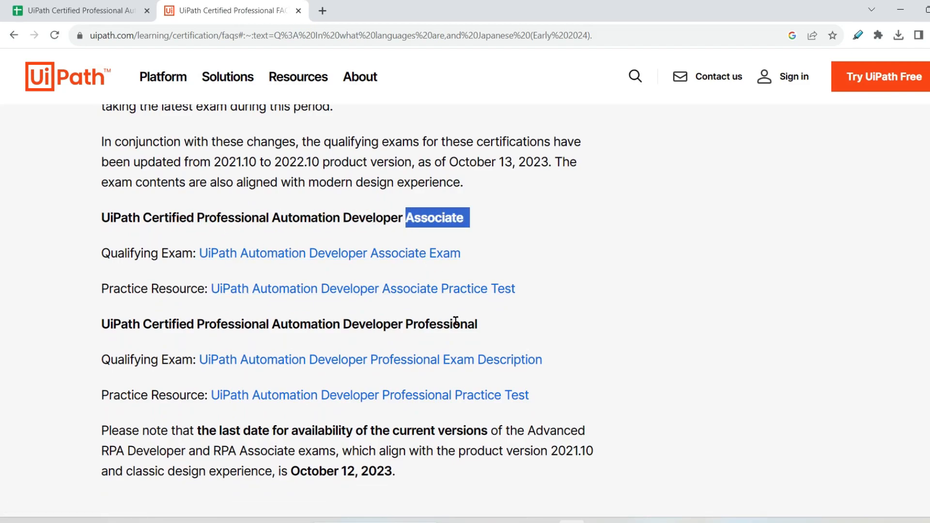
{"action": "scroll", "scroll_direction": "down", "scroll_amount": 3}
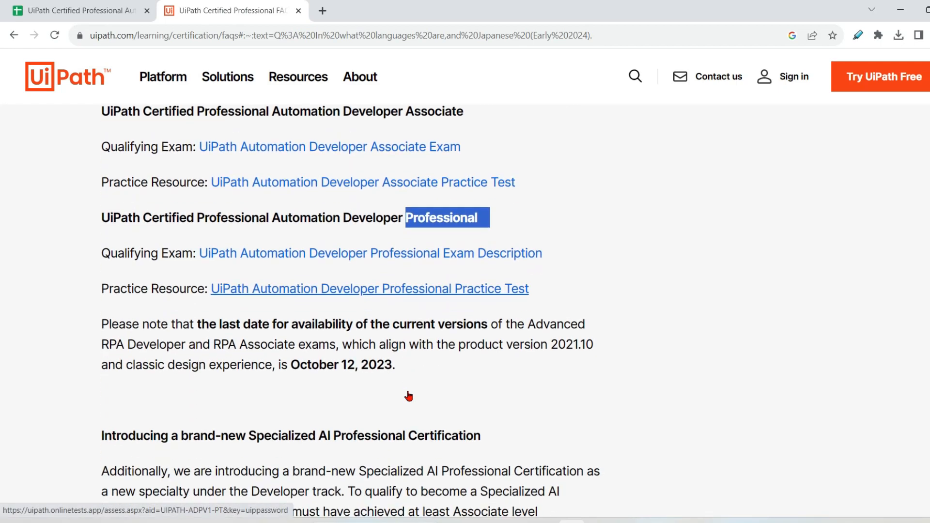
{"action": "scroll", "scroll_direction": "down", "scroll_amount": 3}
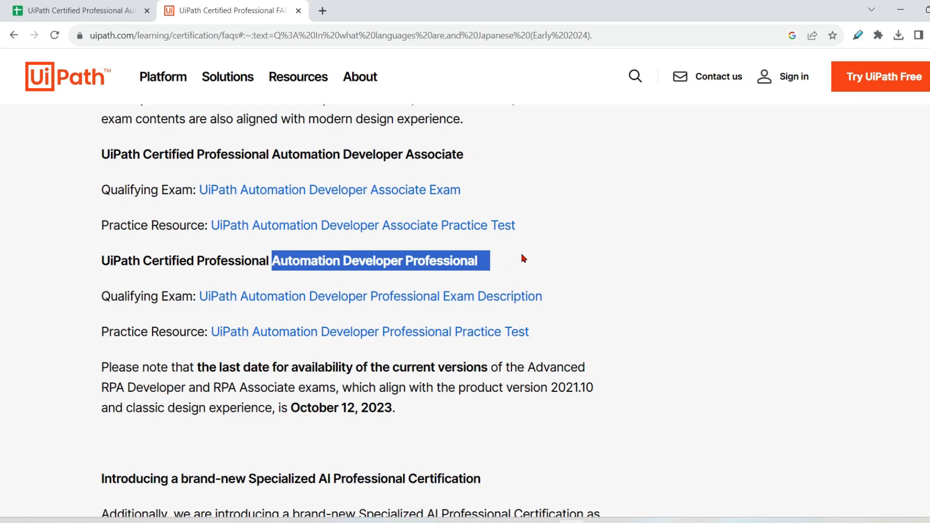
{"action": "mouse_move", "coordinate": [514, 265]}
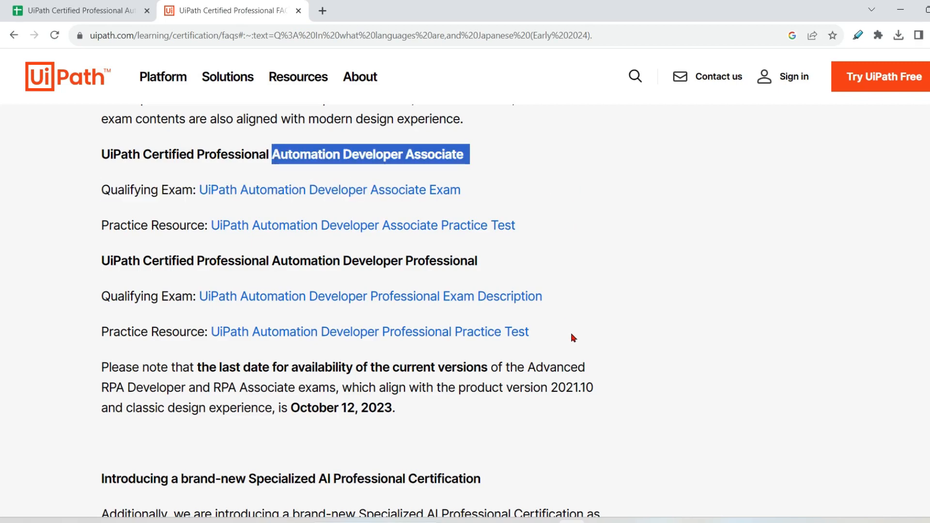
{"action": "scroll", "scroll_direction": "down", "scroll_amount": 3}
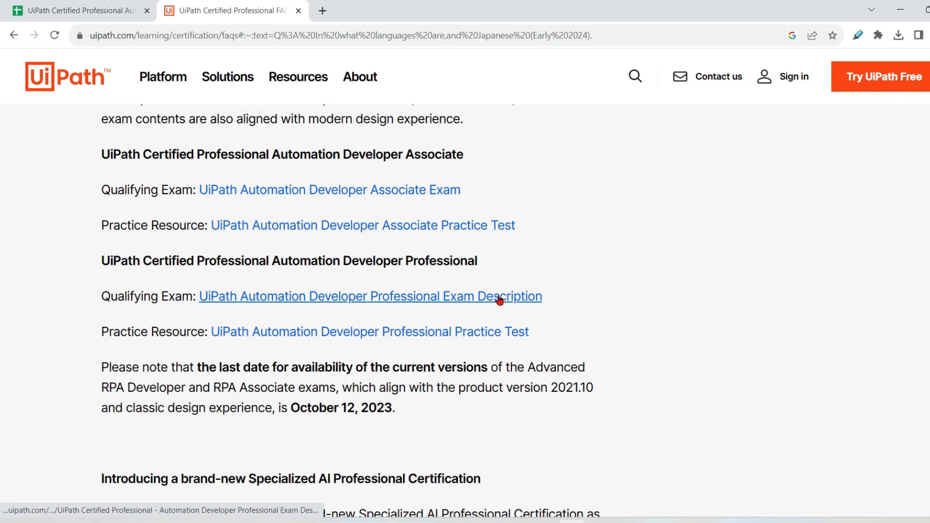
{"action": "mouse_move", "coordinate": [152, 308]}
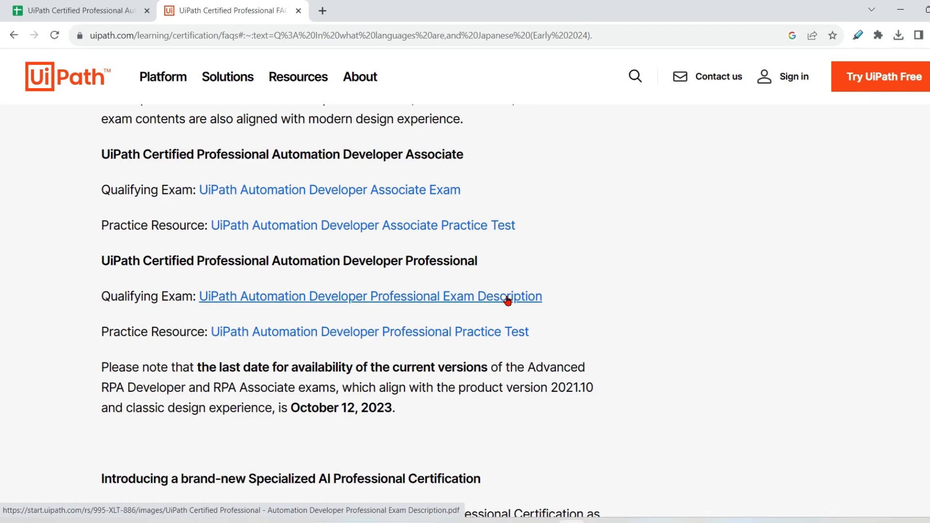
Open the Professional exam description PDF and reach its Exam Domains section on page 4.
{"action": "left_click", "coordinate": [370, 297]}
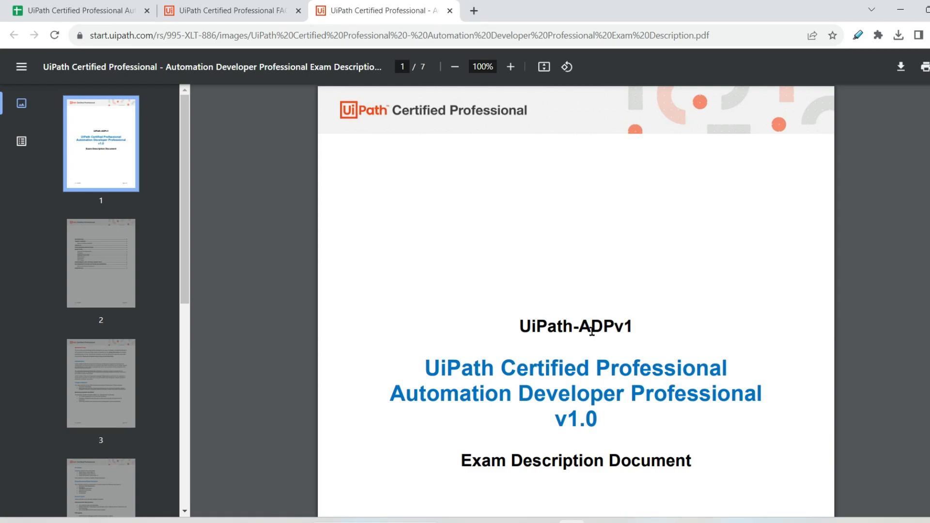
{"action": "left_click", "coordinate": [508, 67]}
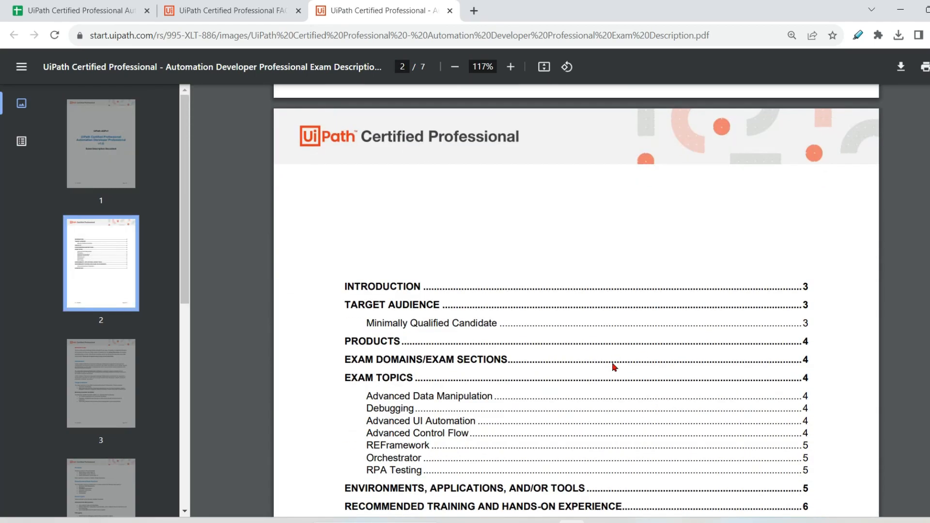
{"action": "scroll", "scroll_direction": "down", "scroll_amount": 3}
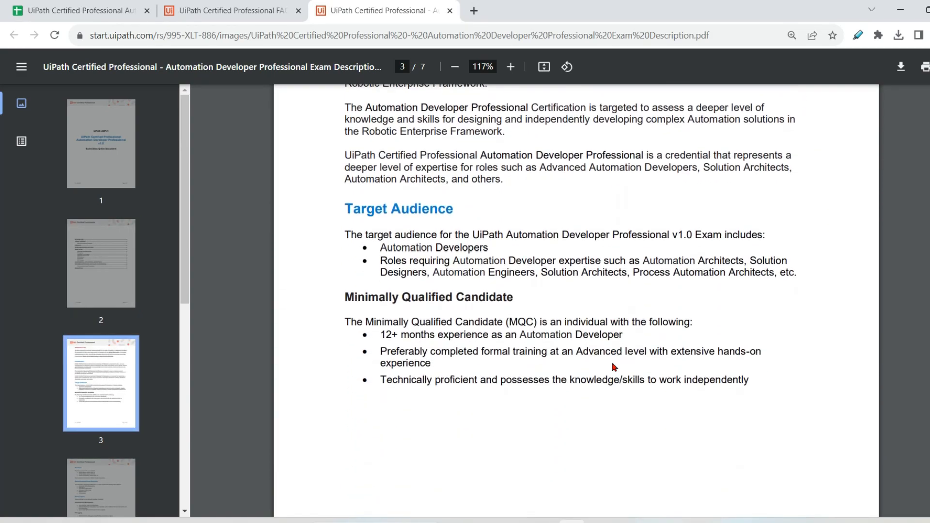
{"action": "scroll", "scroll_direction": "down", "scroll_amount": 3}
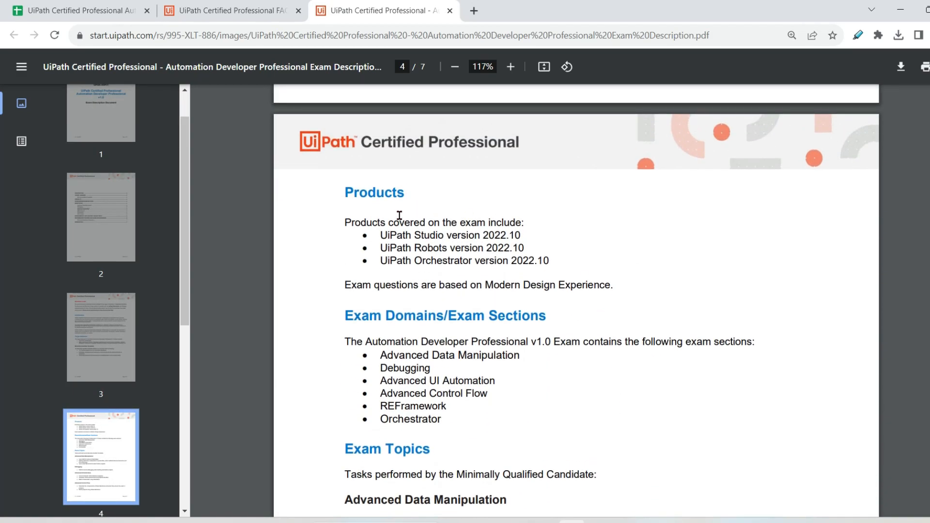
{"action": "left_click_drag", "start_coordinate": [382, 234], "coordinate": [454, 249]}
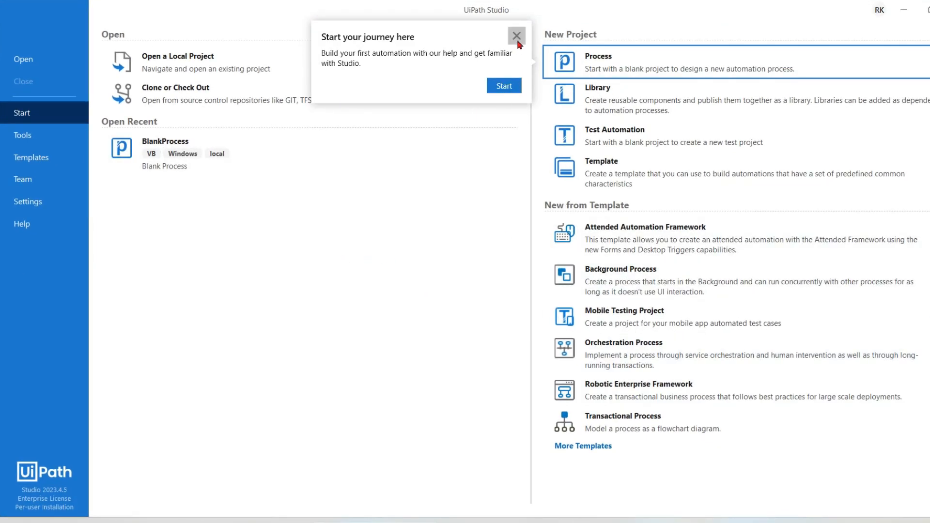
{"action": "left_click", "coordinate": [516, 36]}
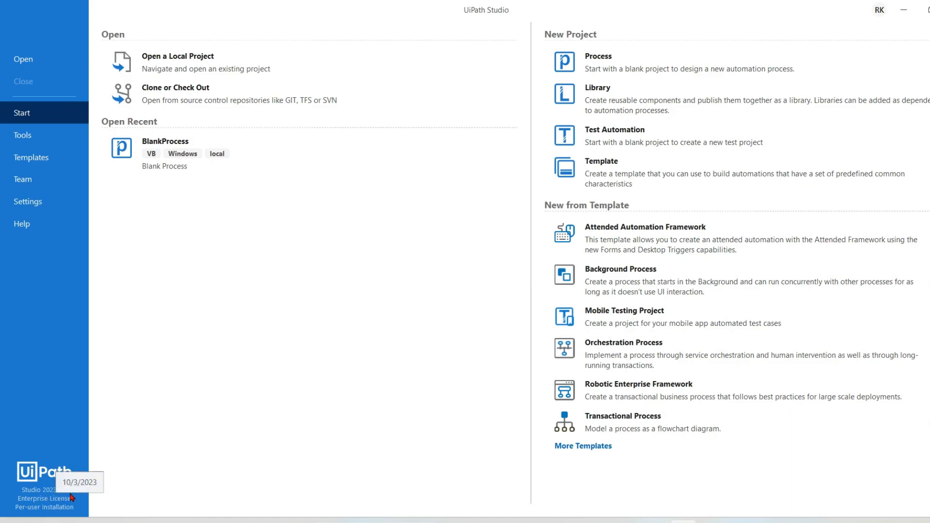
{"action": "mouse_move", "coordinate": [286, 385]}
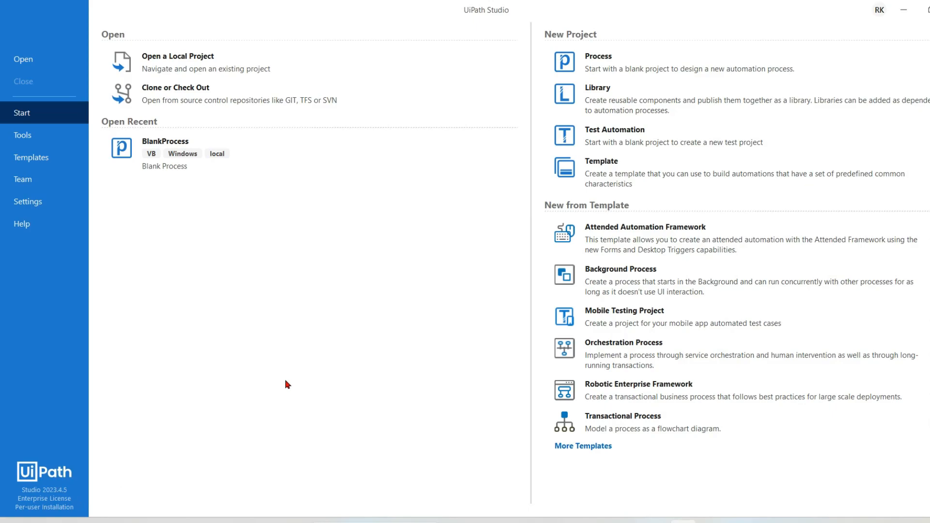
{"action": "mouse_move", "coordinate": [188, 415]}
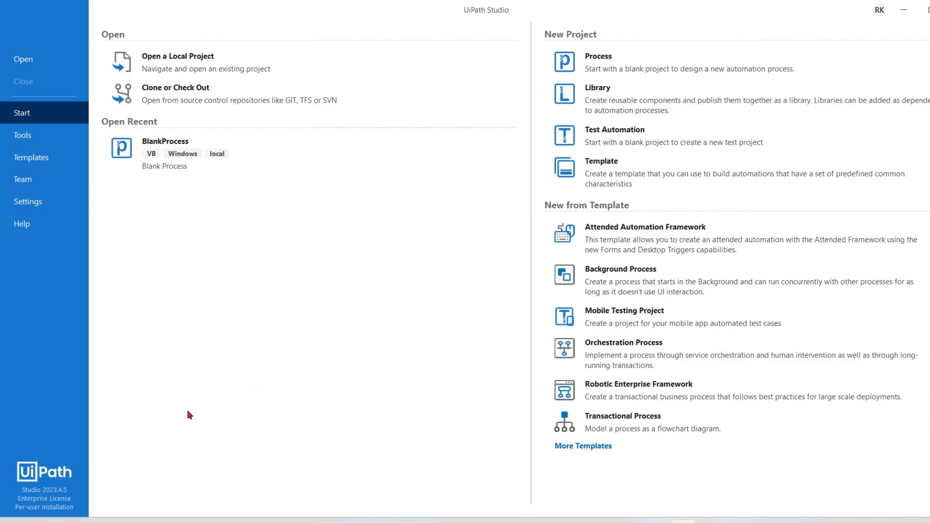
{"action": "mouse_move", "coordinate": [82, 502]}
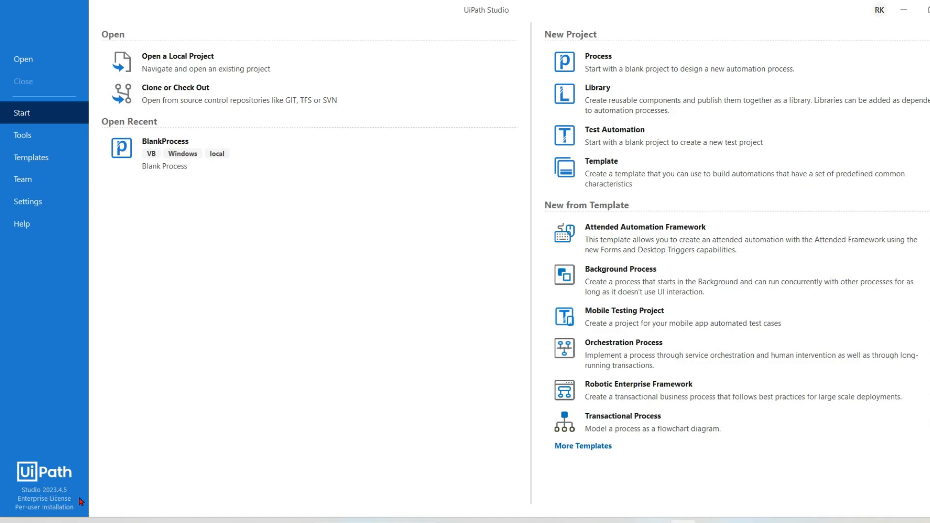
{"action": "mouse_move", "coordinate": [313, 266]}
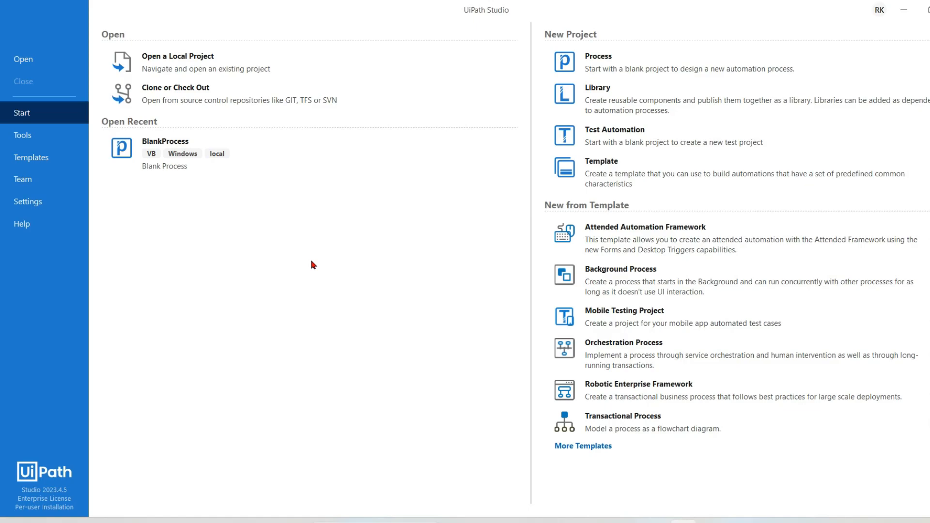
{"action": "mouse_move", "coordinate": [54, 436]}
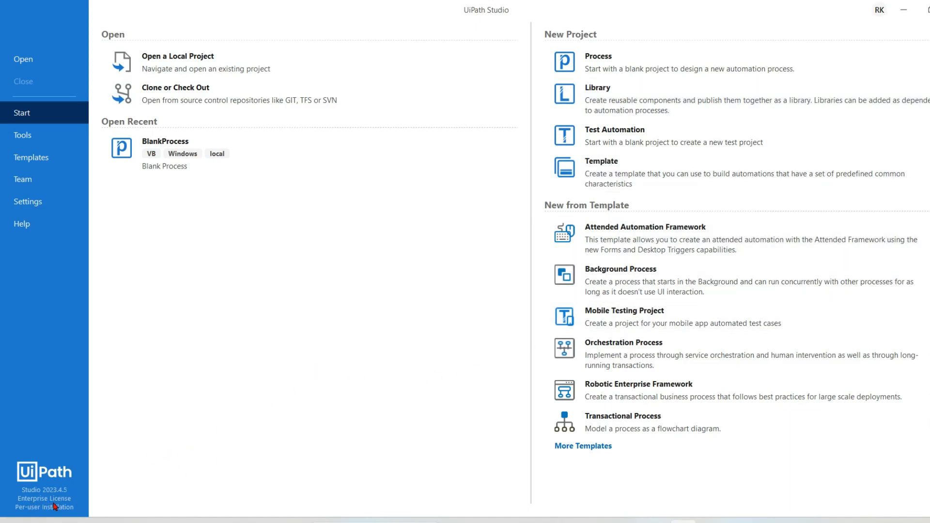
{"action": "mouse_move", "coordinate": [282, 268]}
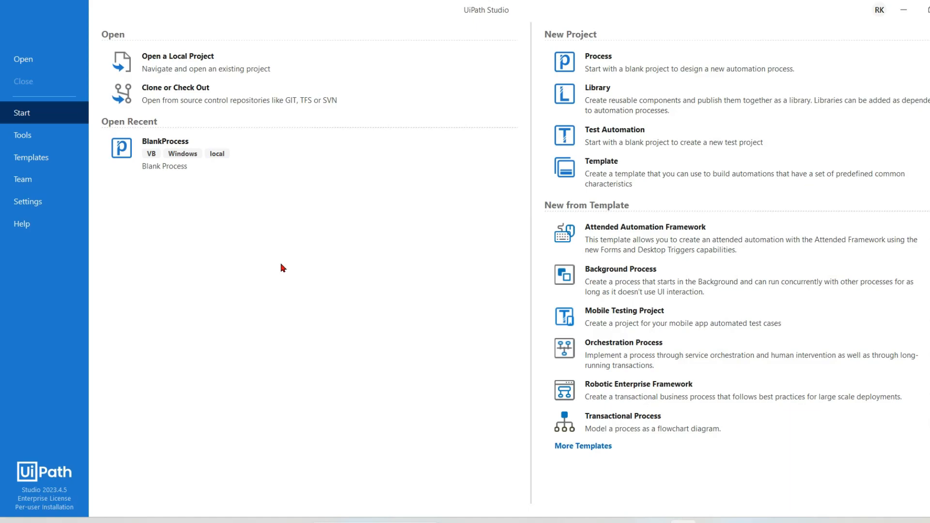
{"action": "mouse_move", "coordinate": [45, 500]}
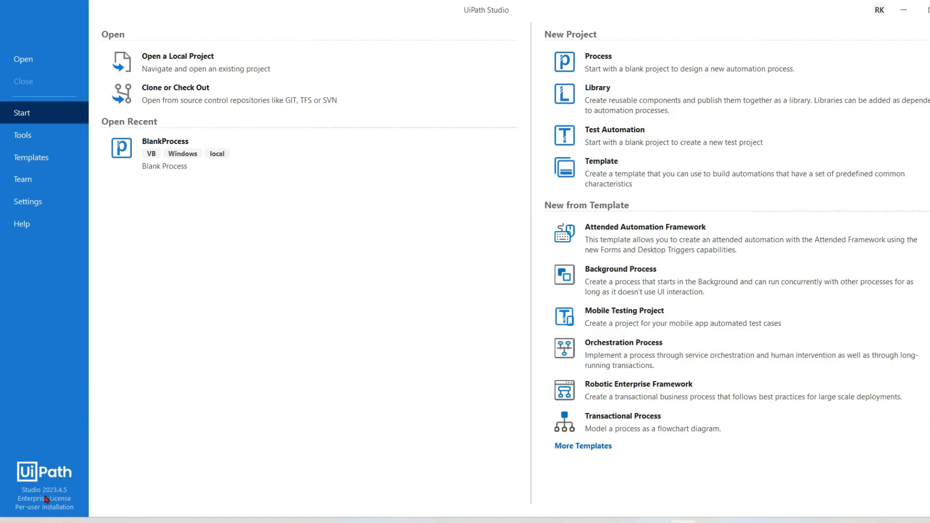
{"action": "mouse_move", "coordinate": [230, 394]}
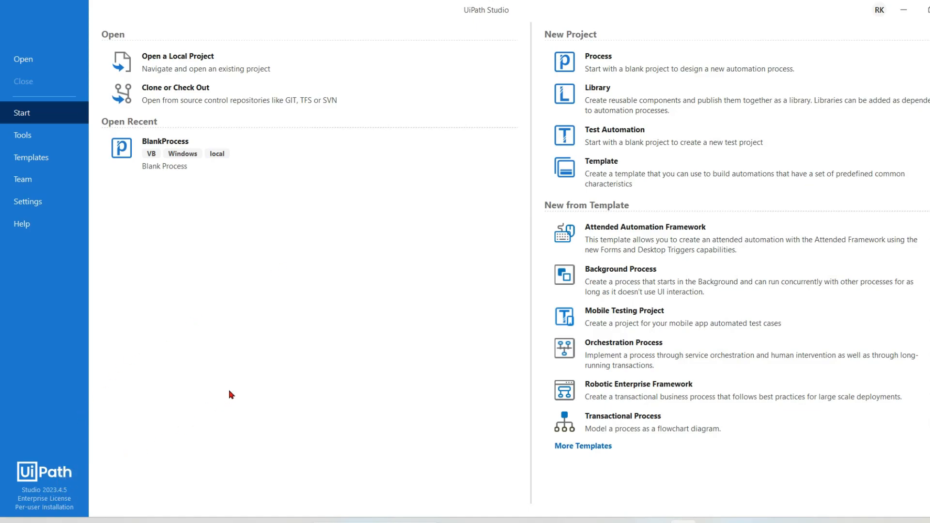
{"action": "mouse_move", "coordinate": [281, 307]}
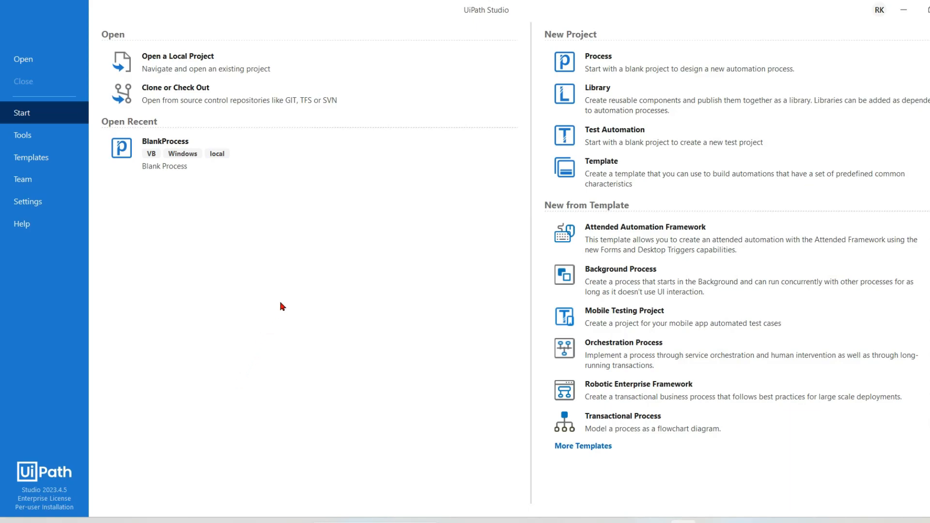
{"action": "mouse_move", "coordinate": [48, 501]}
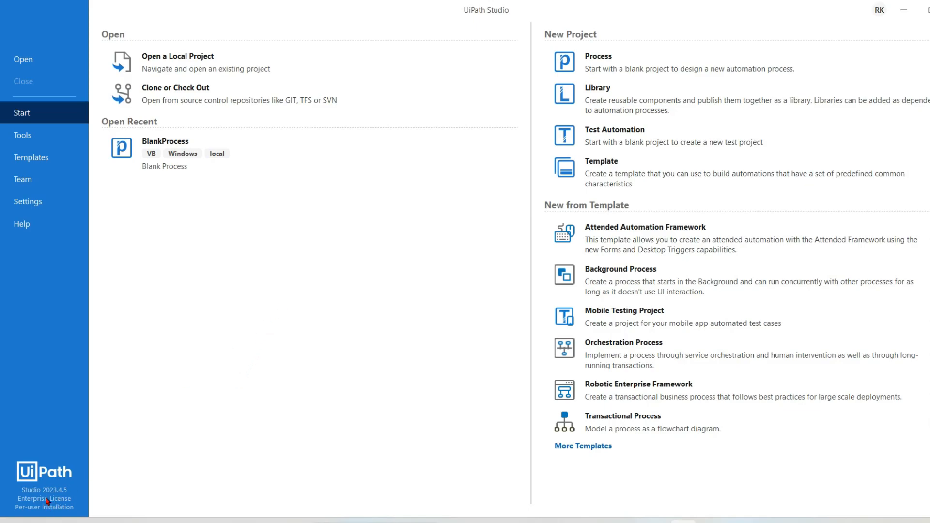
{"action": "mouse_move", "coordinate": [318, 289]}
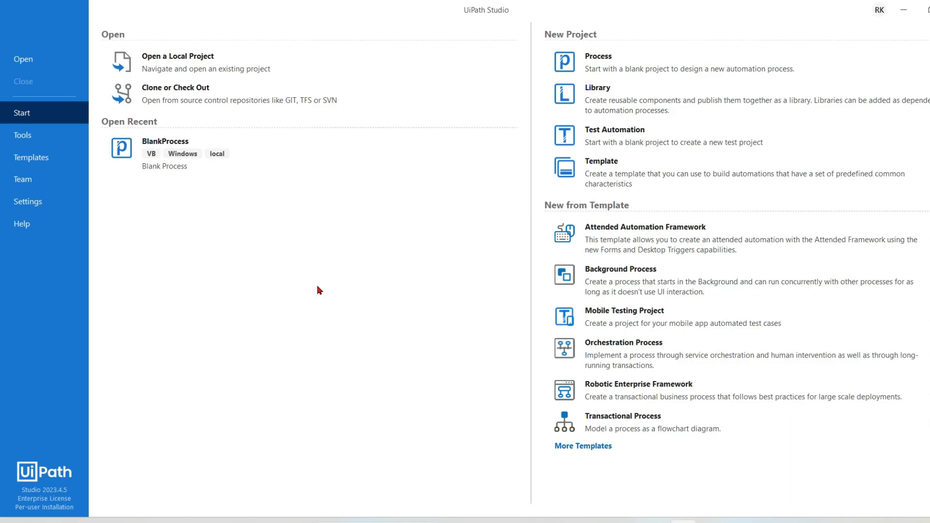
{"action": "mouse_move", "coordinate": [50, 497]}
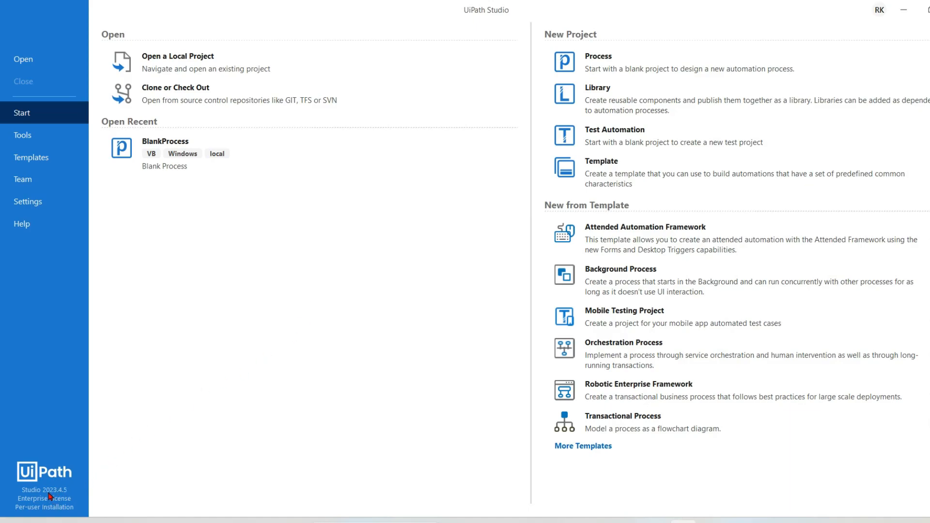
{"action": "mouse_move", "coordinate": [198, 440]}
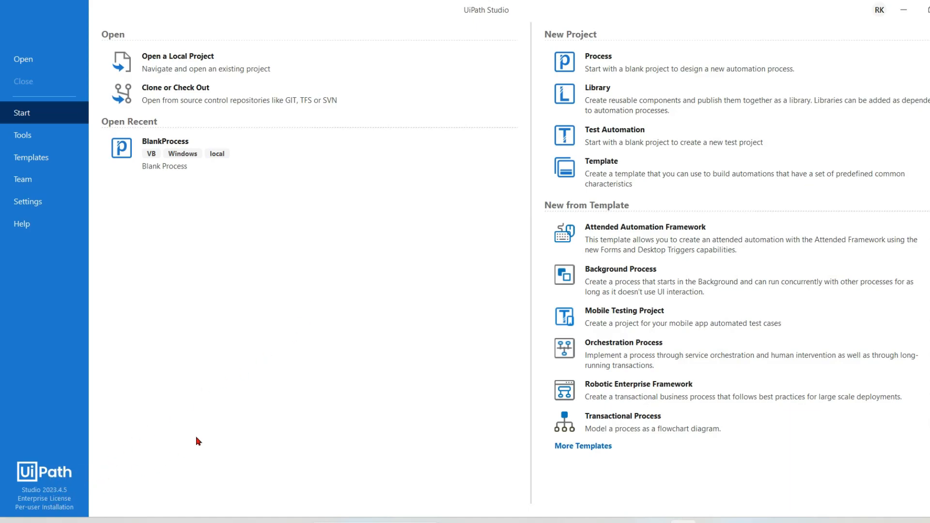
{"action": "mouse_move", "coordinate": [266, 347]}
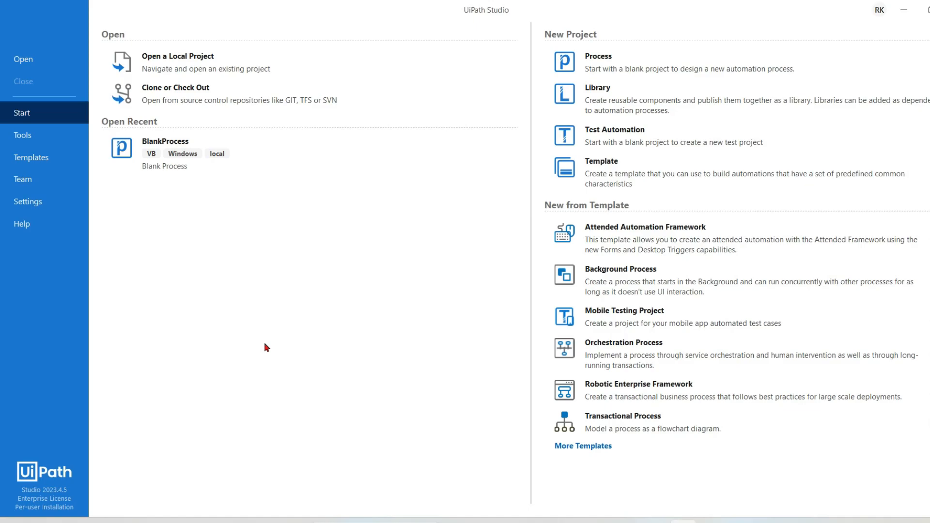
{"action": "mouse_move", "coordinate": [61, 505]}
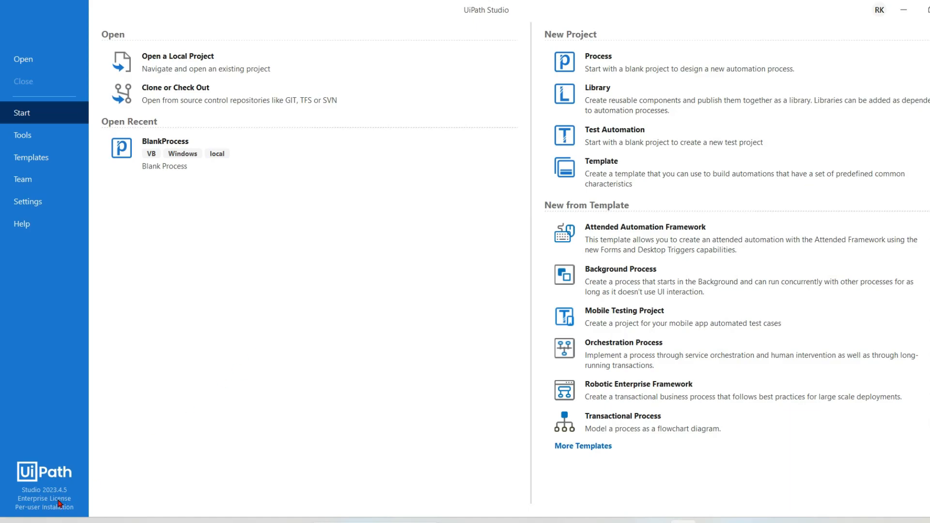
{"action": "mouse_move", "coordinate": [242, 324]}
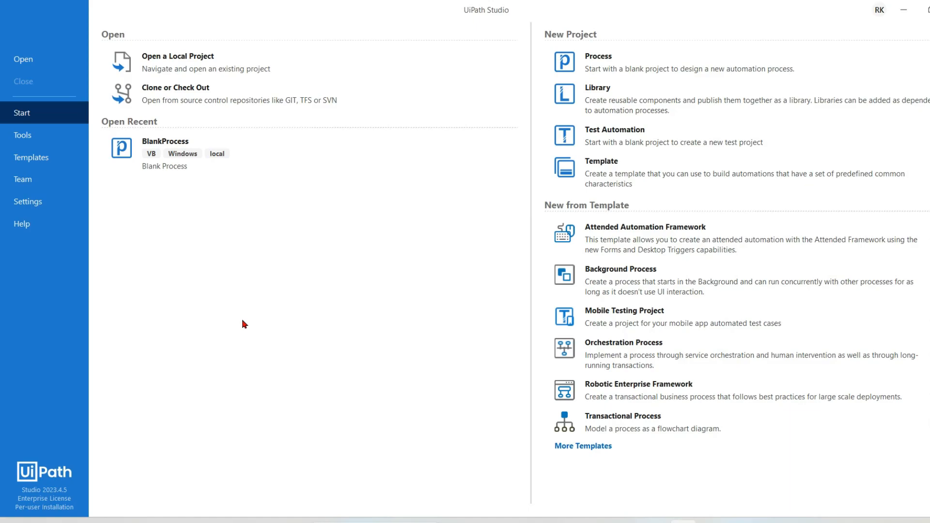
{"action": "mouse_move", "coordinate": [904, 10]}
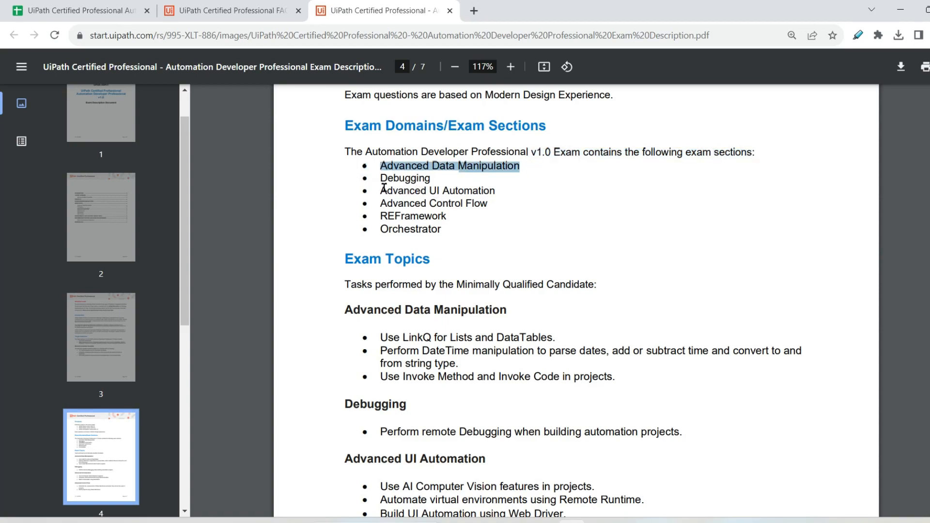
Highlight the Advanced Data Manipulation and Advanced Control Flow domain names and move down the page.
{"action": "double_click", "coordinate": [437, 191]}
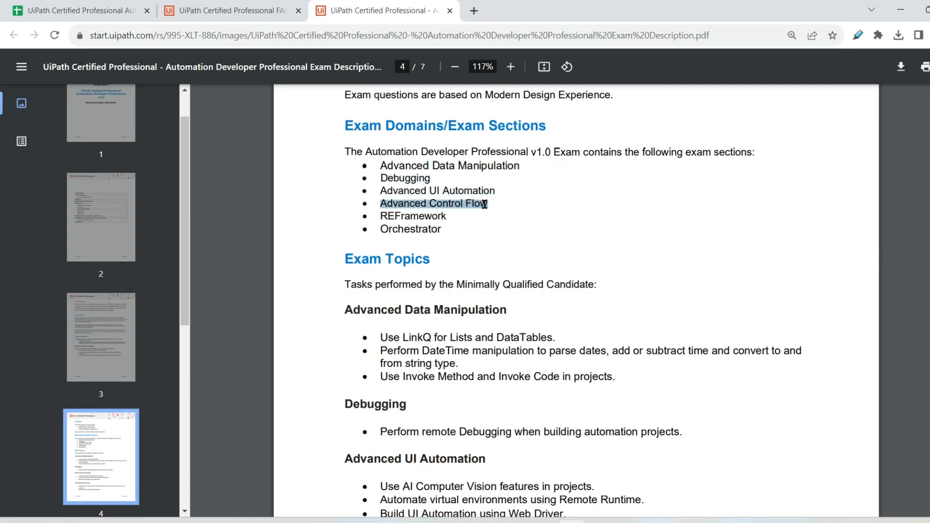
{"action": "left_click", "coordinate": [413, 215]}
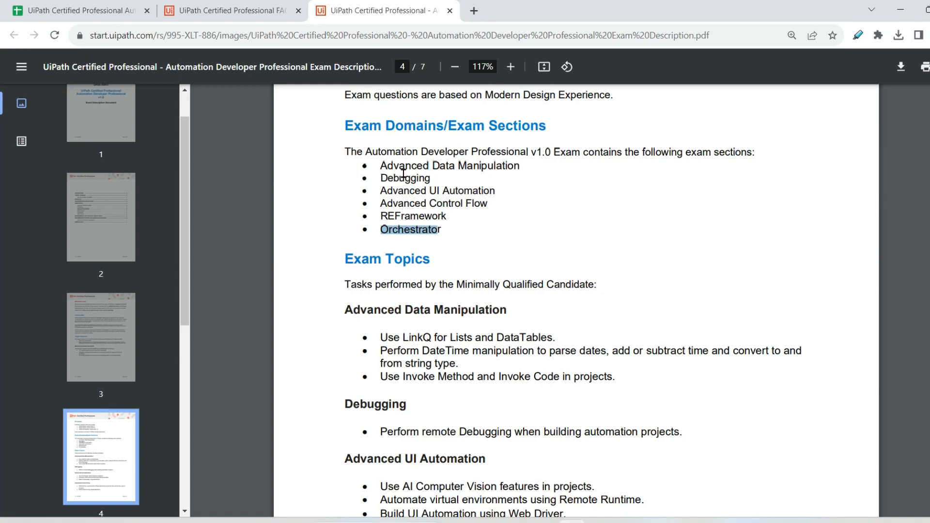
{"action": "scroll", "scroll_direction": "down", "scroll_amount": 3}
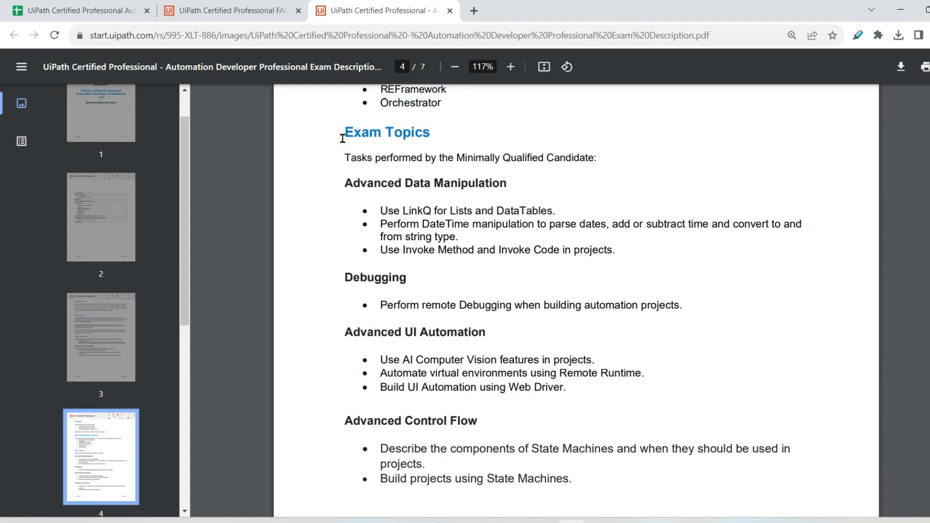
{"action": "scroll", "scroll_direction": "down", "scroll_amount": 3}
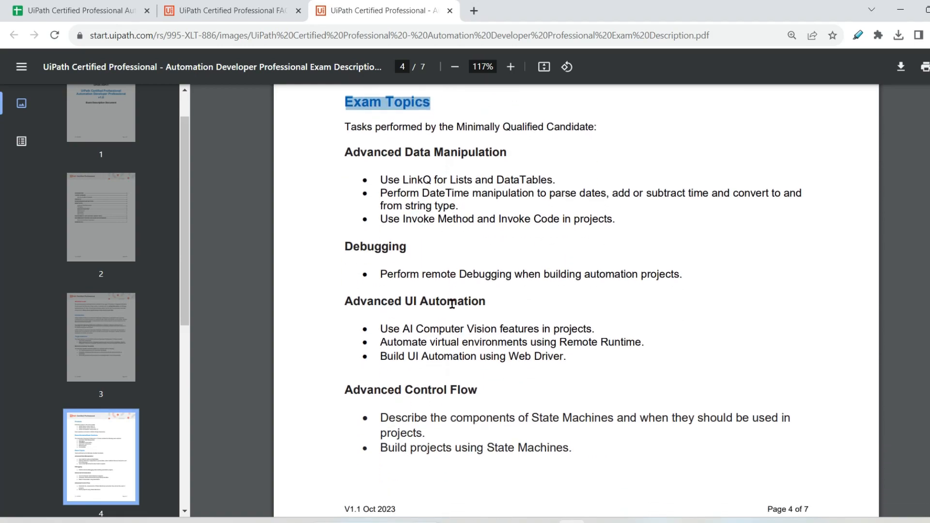
{"action": "scroll", "scroll_direction": "down", "scroll_amount": 3}
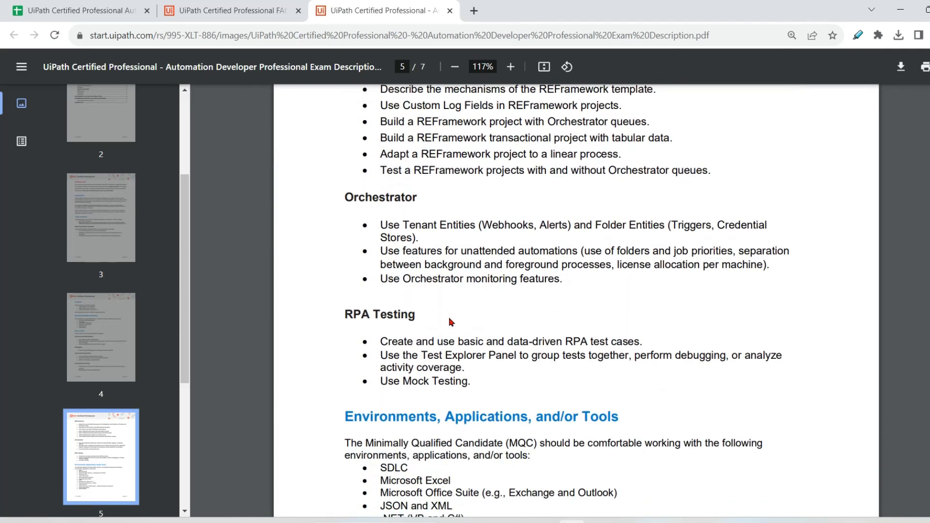
Select the Exam Topics section through RPA Testing, copy it, and return to the Sheets tab.
{"action": "double_click", "coordinate": [379, 314]}
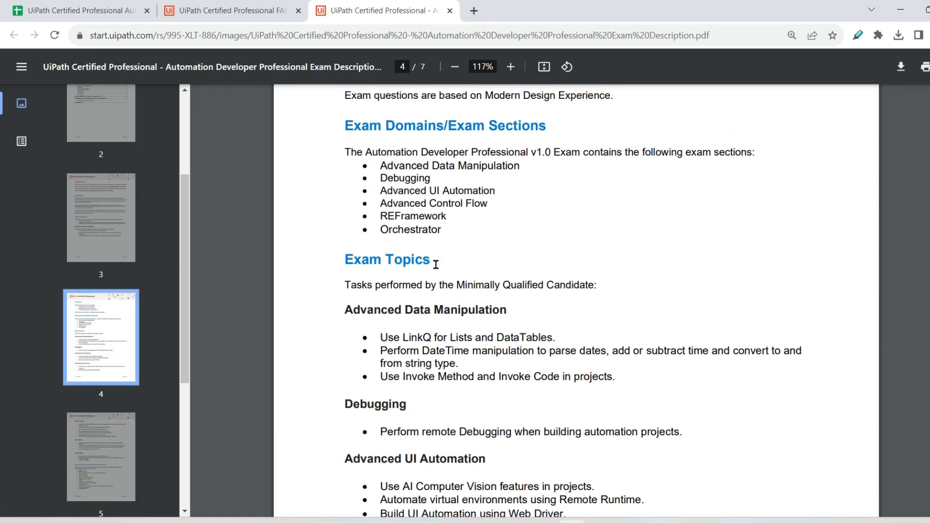
{"action": "scroll", "scroll_direction": "down", "scroll_amount": 3}
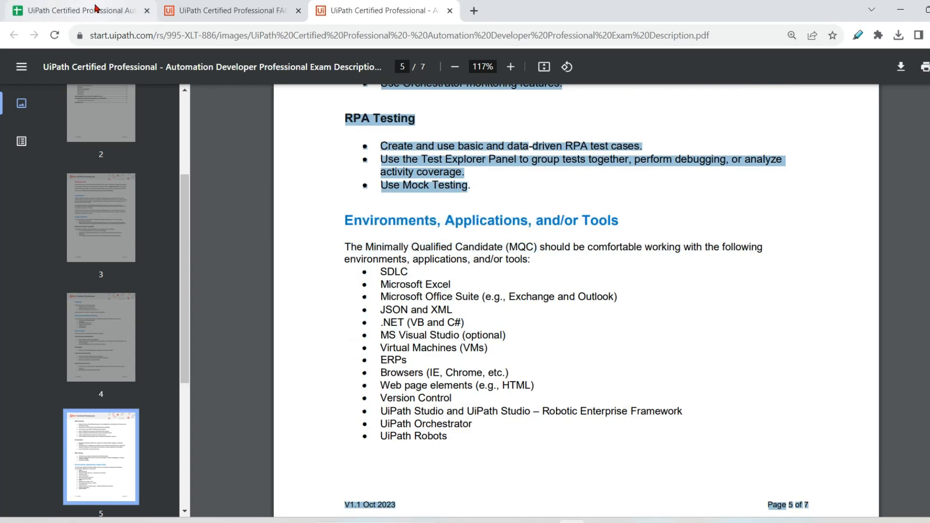
{"action": "right_click", "coordinate": [481, 166]}
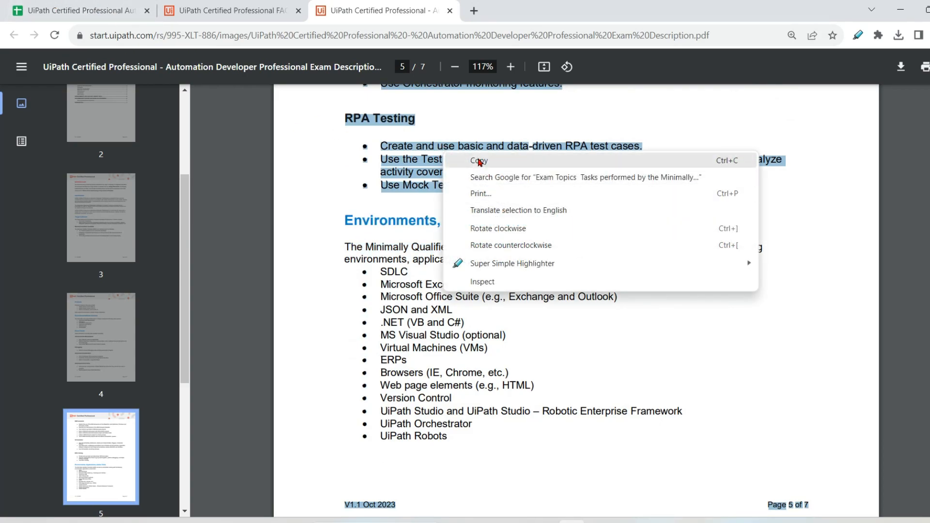
{"action": "left_click", "coordinate": [81, 10]}
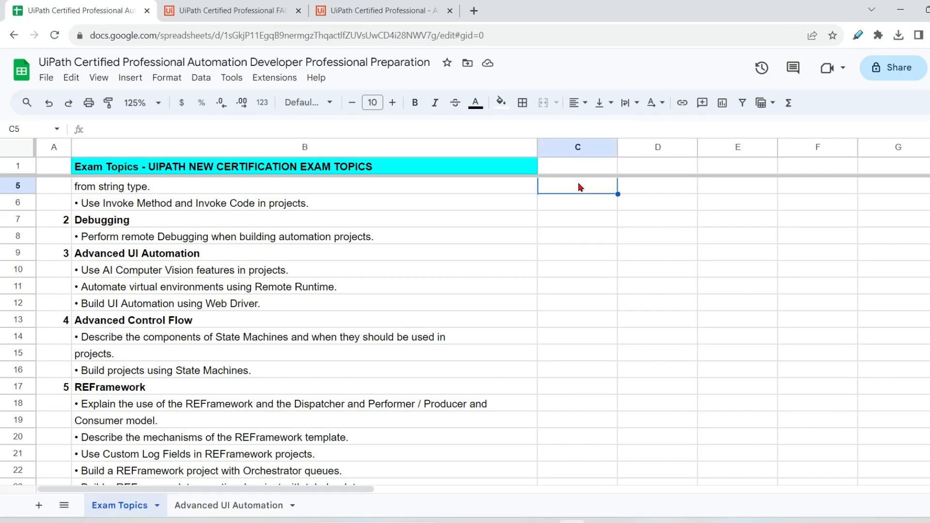
Paste and review the topic rows (domain 7, Invoke Method, DateTime manipulation), then return to the PDF.
{"action": "right_click", "coordinate": [578, 187]}
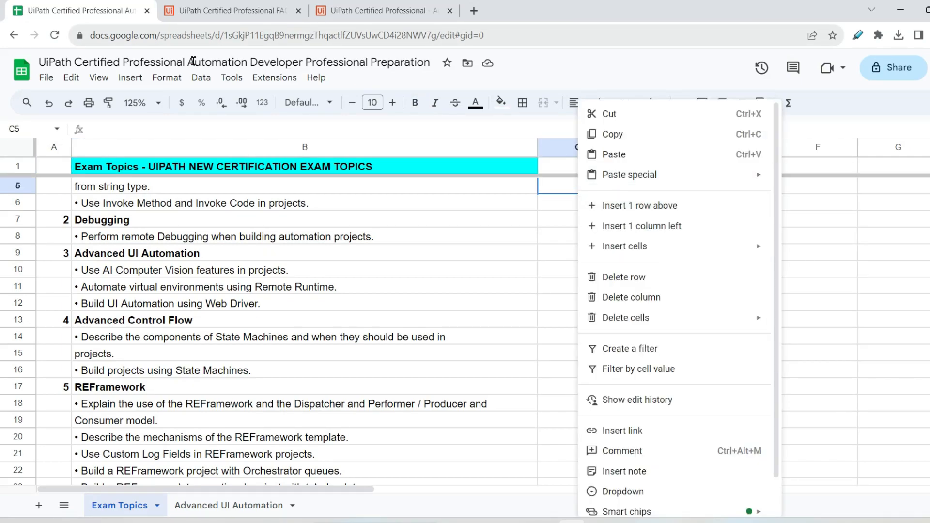
{"action": "mouse_move", "coordinate": [629, 175]}
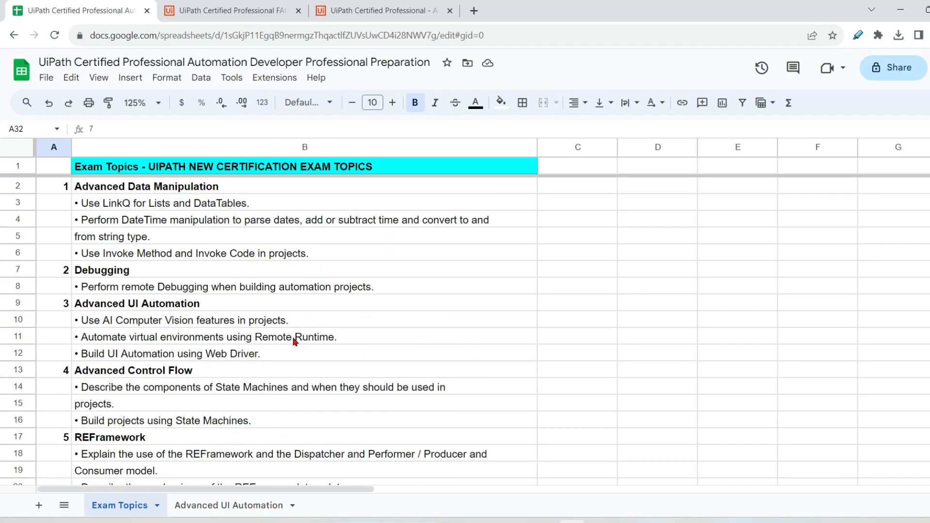
{"action": "left_click", "coordinate": [160, 202]}
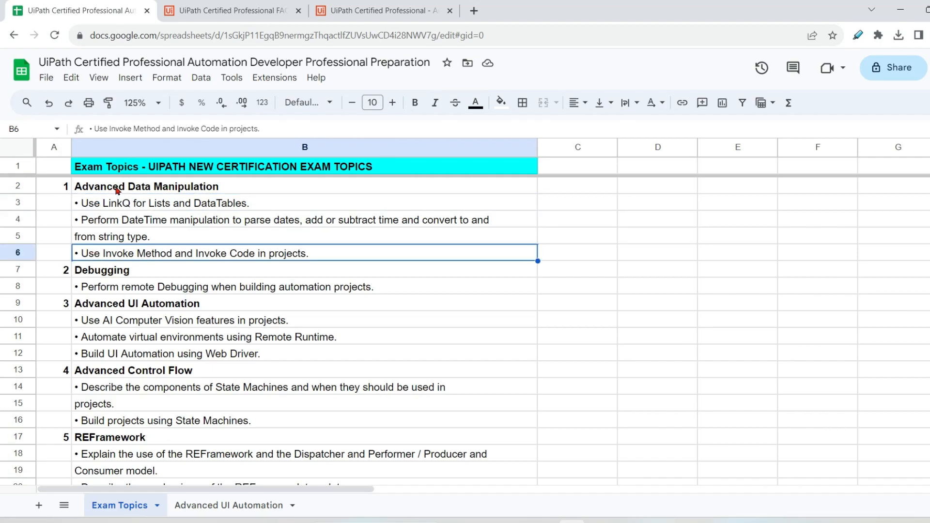
{"action": "left_click", "coordinate": [160, 203]}
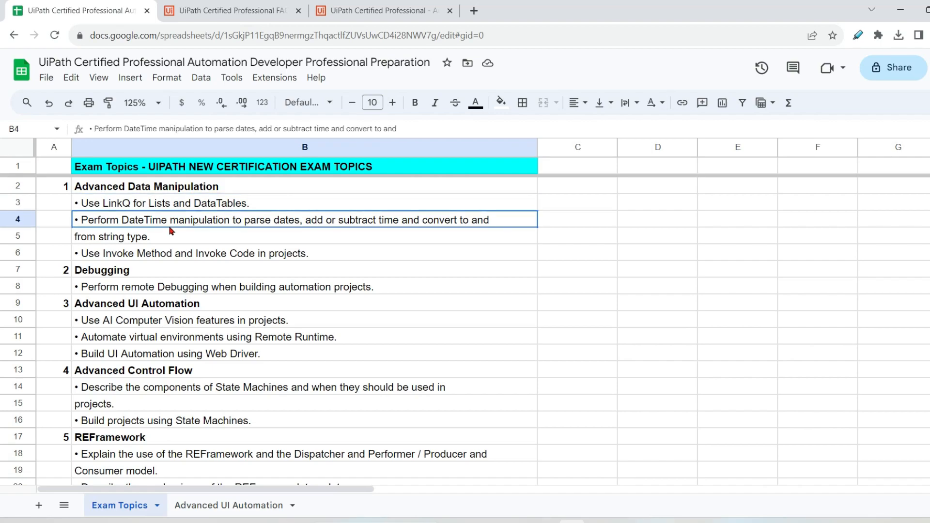
{"action": "left_click", "coordinate": [191, 253]}
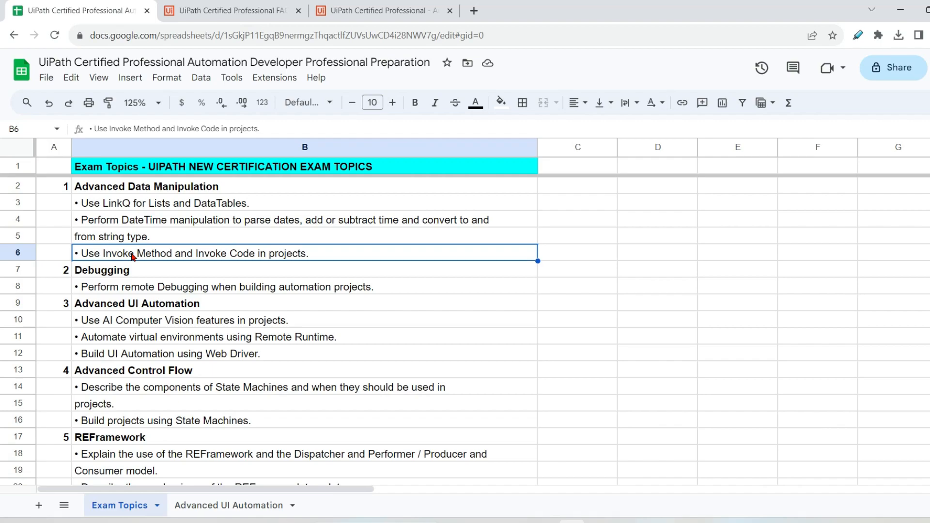
{"action": "scroll", "scroll_direction": "down", "scroll_amount": 3}
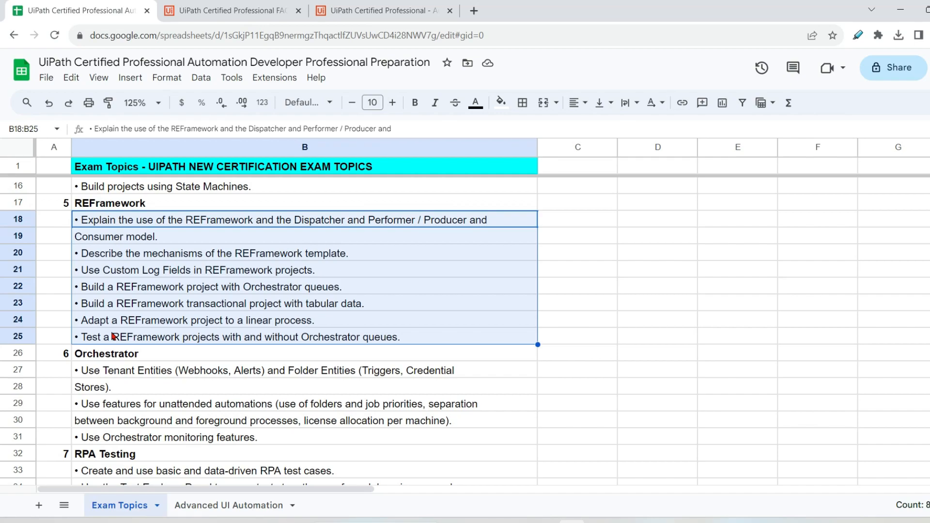
{"action": "mouse_move", "coordinate": [125, 258]}
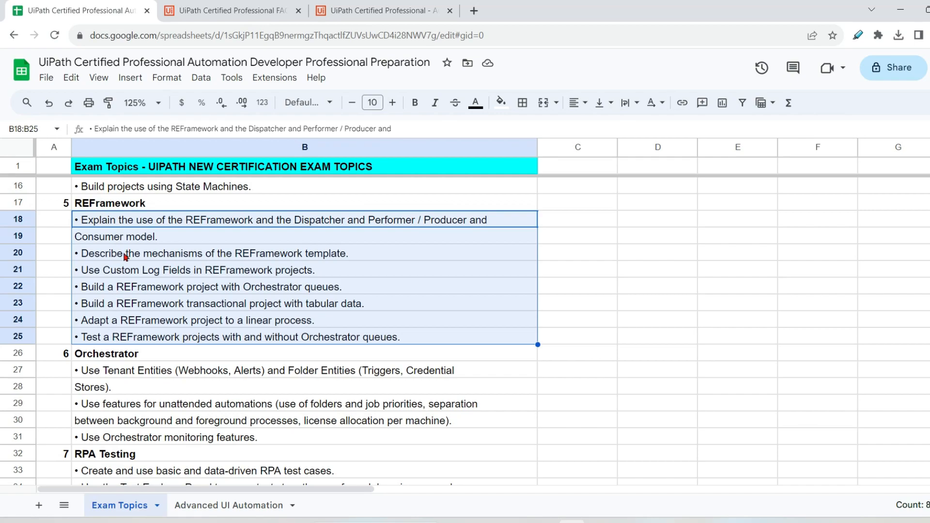
{"action": "mouse_move", "coordinate": [302, 260]}
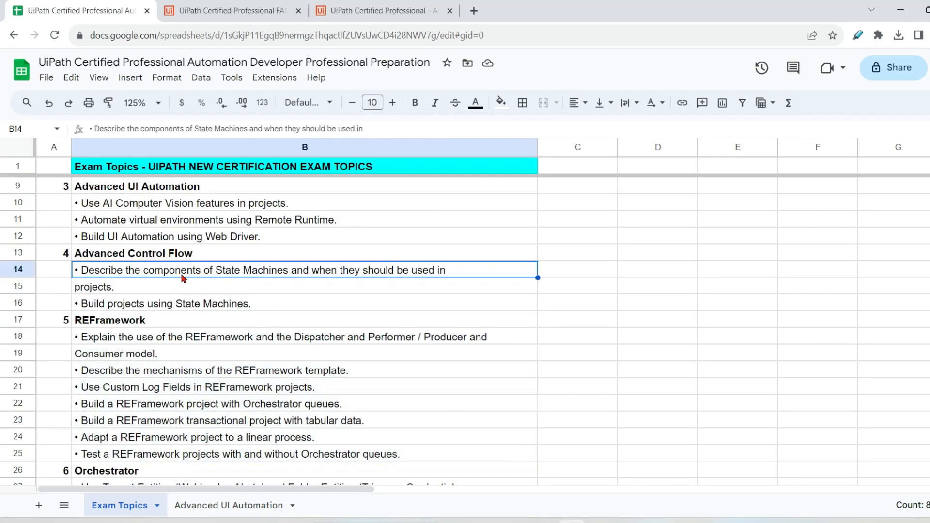
{"action": "scroll", "scroll_direction": "up", "scroll_amount": 3}
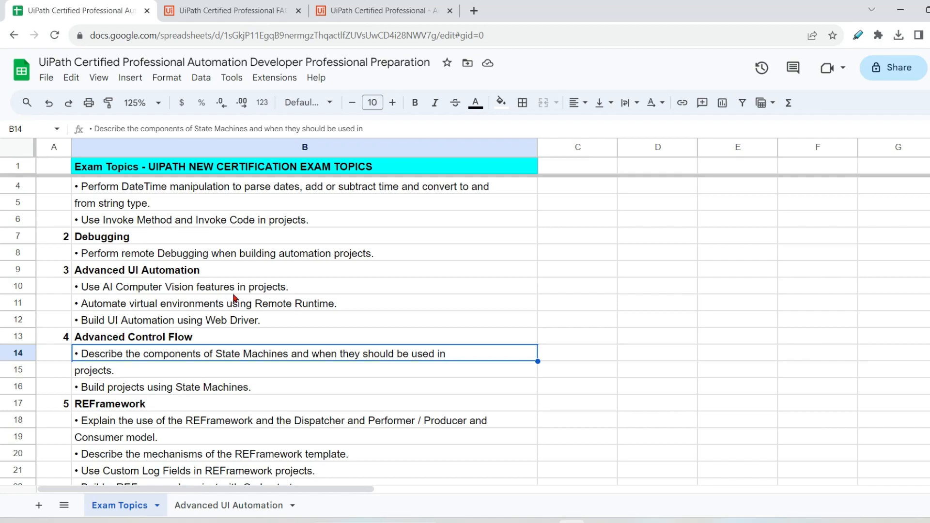
{"action": "mouse_move", "coordinate": [303, 281]}
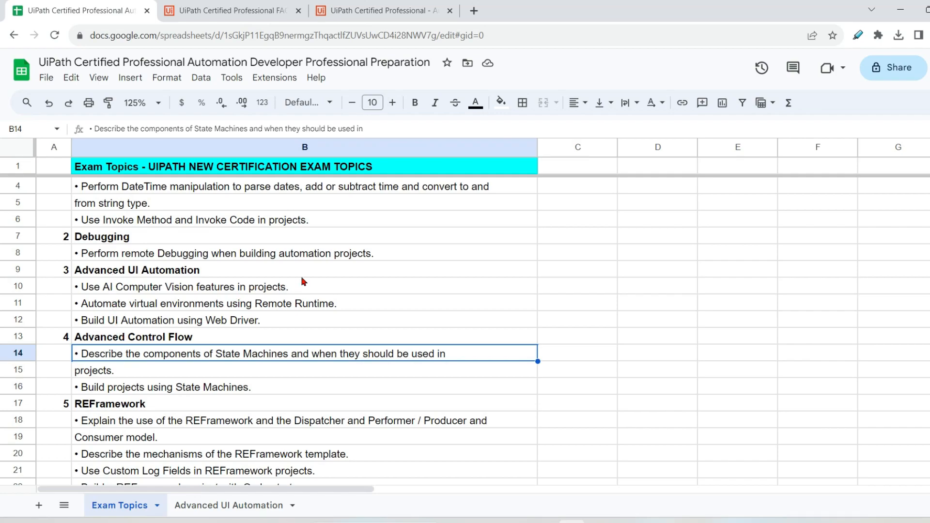
{"action": "left_click", "coordinate": [383, 11]}
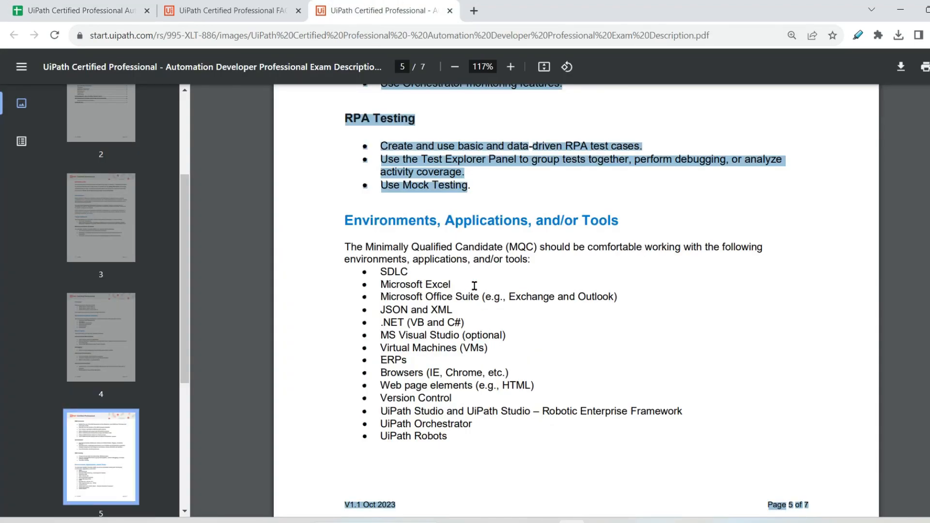
Return to the Exam Topics sheet and scroll down to the REFramework and Orchestrator topics.
{"action": "left_click", "coordinate": [80, 11]}
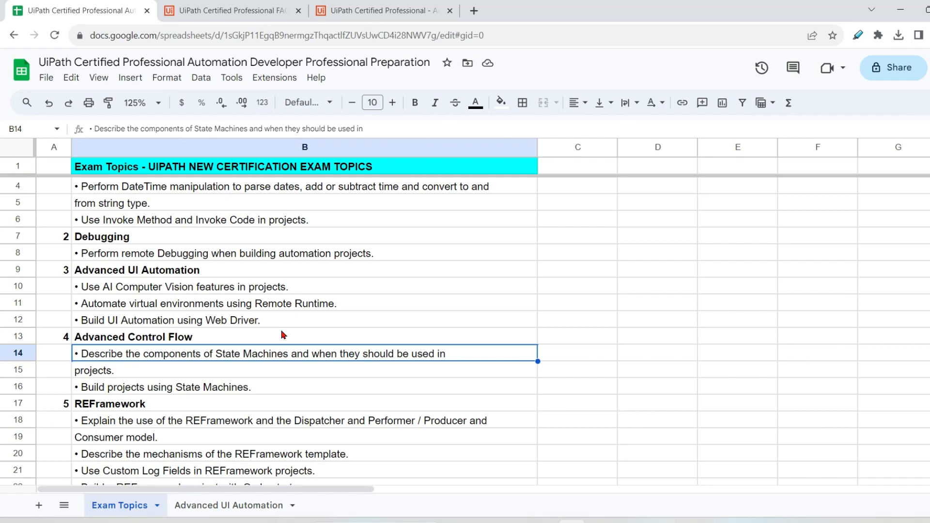
{"action": "mouse_move", "coordinate": [156, 341]}
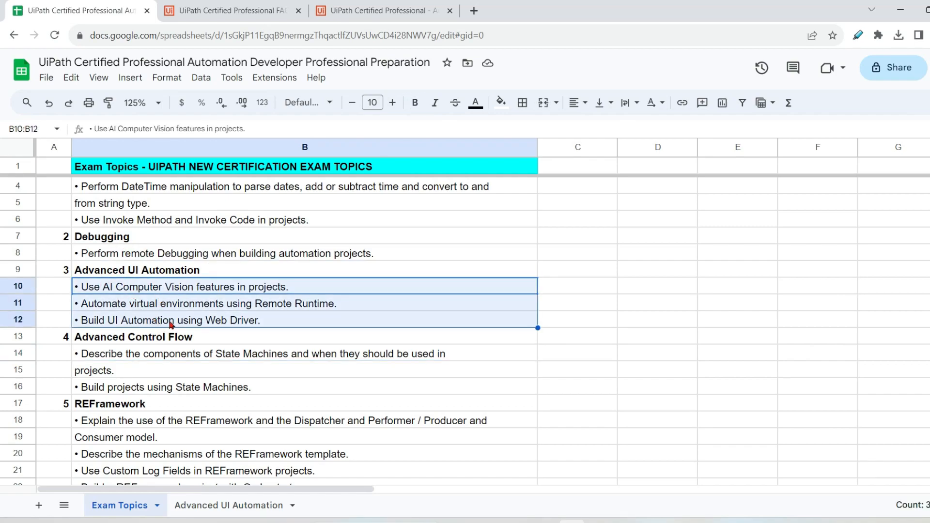
{"action": "mouse_move", "coordinate": [308, 319]}
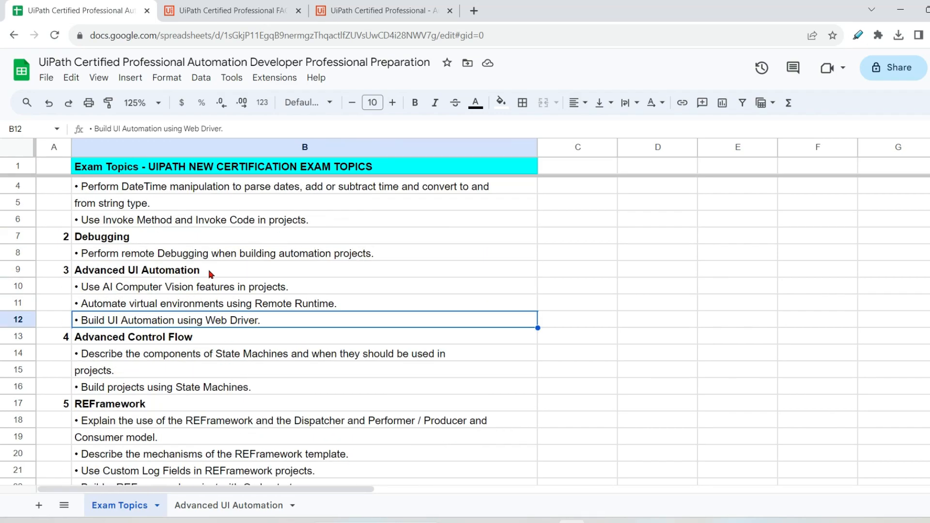
{"action": "mouse_move", "coordinate": [212, 272]}
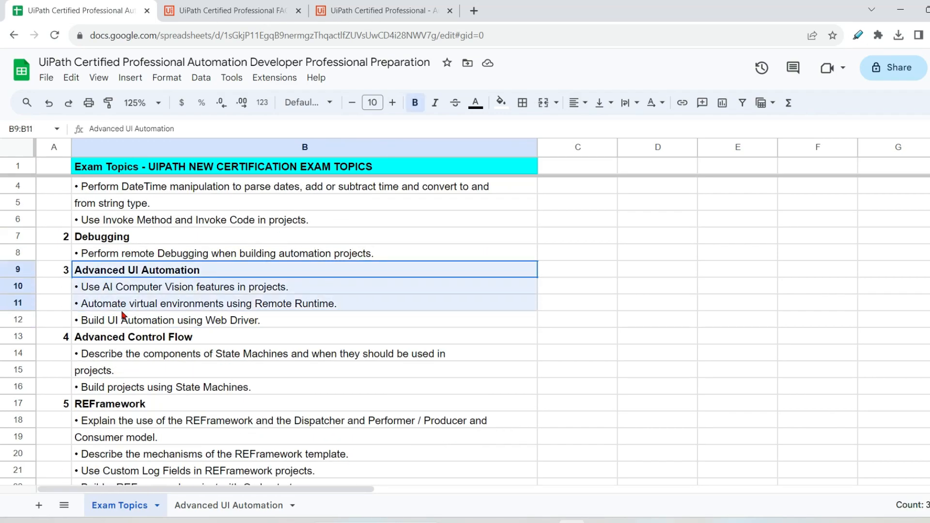
{"action": "scroll", "scroll_direction": "down", "scroll_amount": 3}
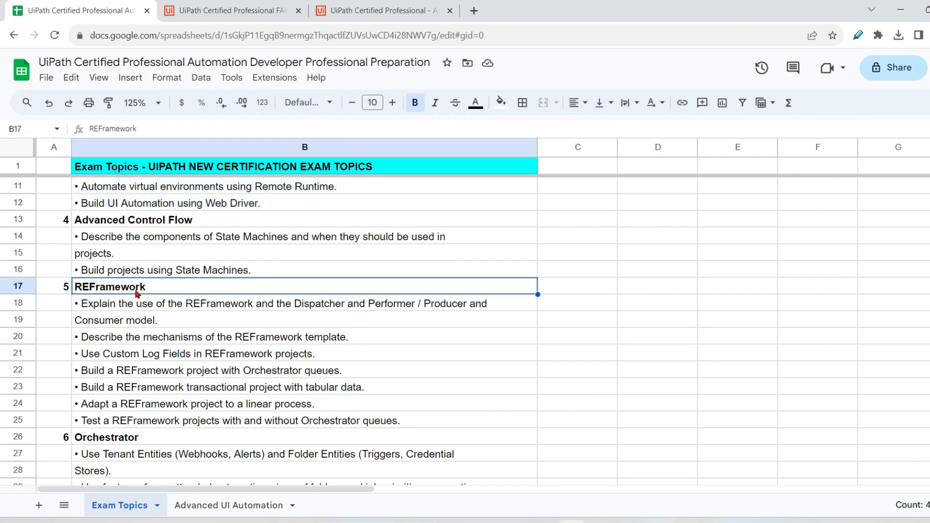
{"action": "scroll", "scroll_direction": "down", "scroll_amount": 3}
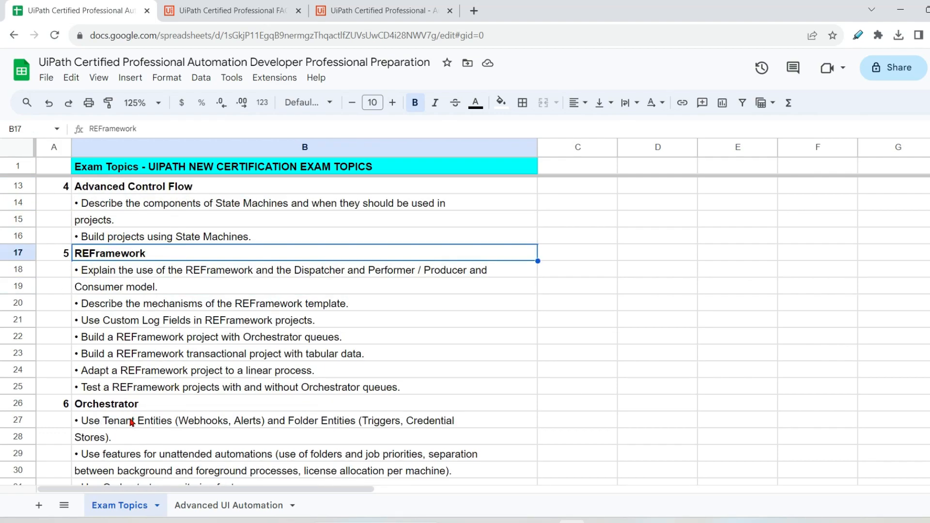
{"action": "mouse_move", "coordinate": [140, 437]}
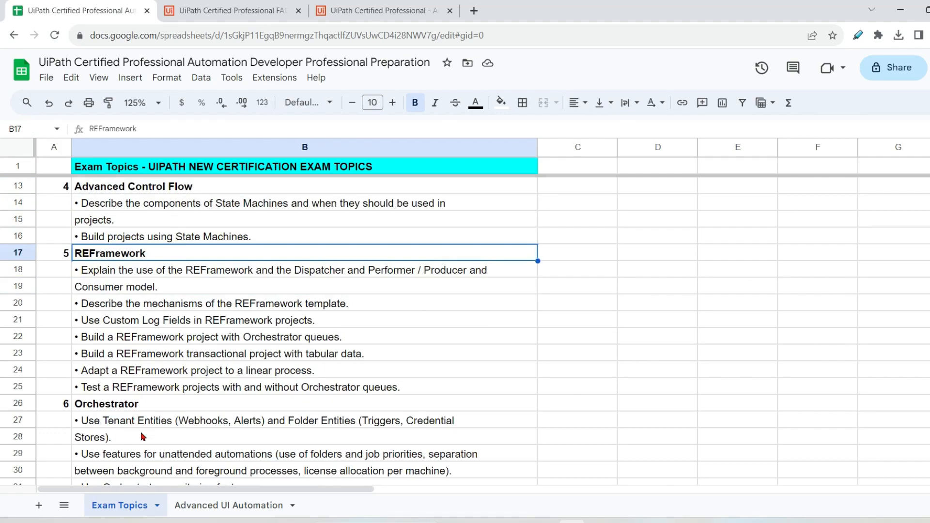
{"action": "mouse_move", "coordinate": [137, 391]}
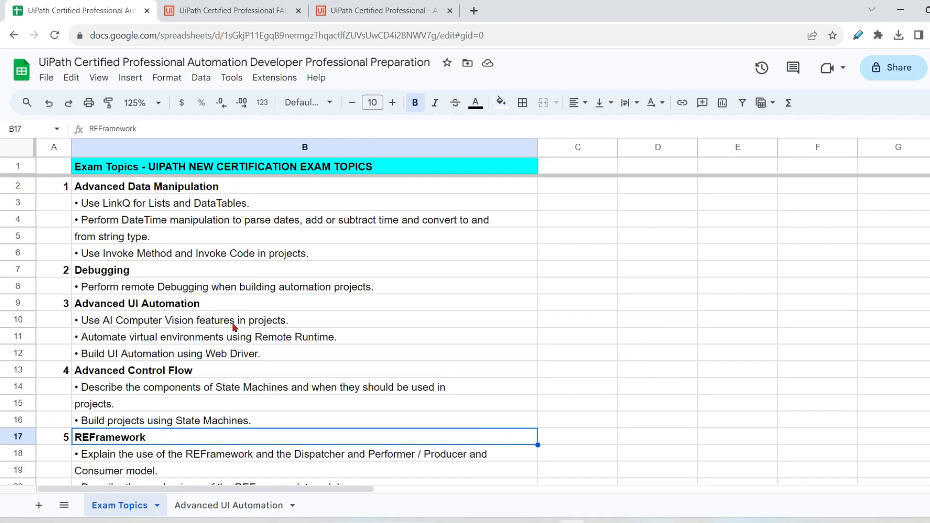
{"action": "mouse_move", "coordinate": [148, 306]}
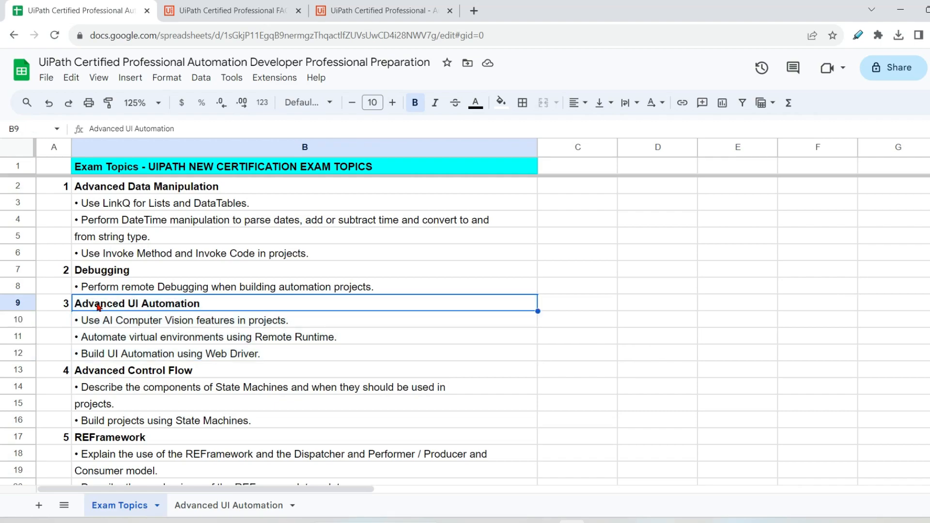
{"action": "left_click", "coordinate": [229, 508]}
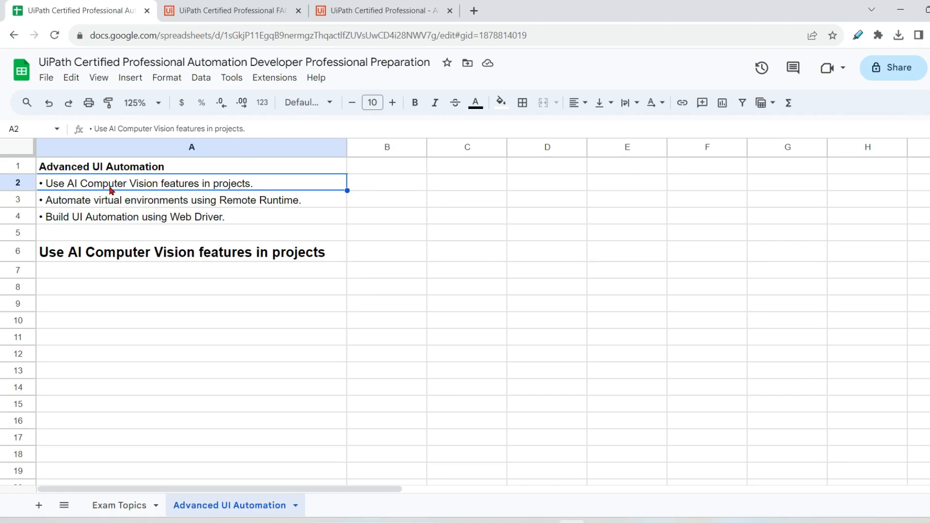
{"action": "mouse_move", "coordinate": [272, 275]}
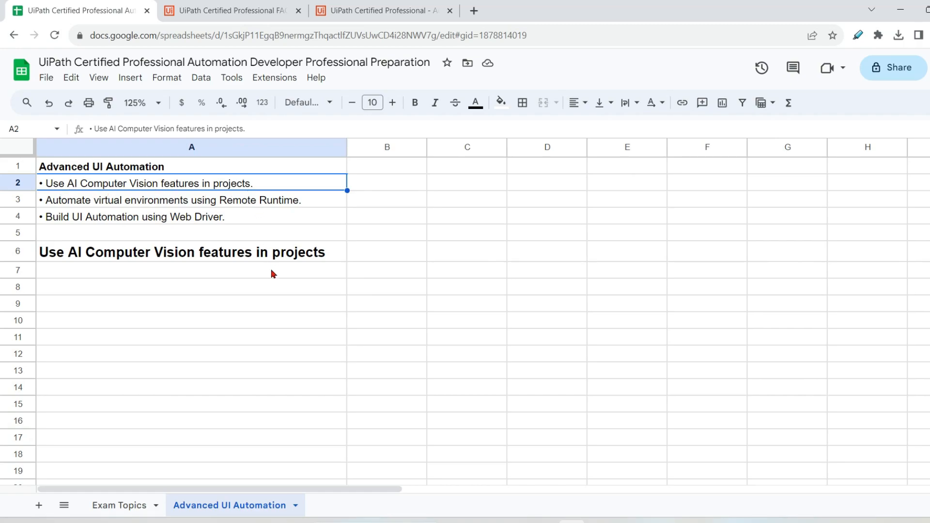
{"action": "left_click", "coordinate": [181, 252]}
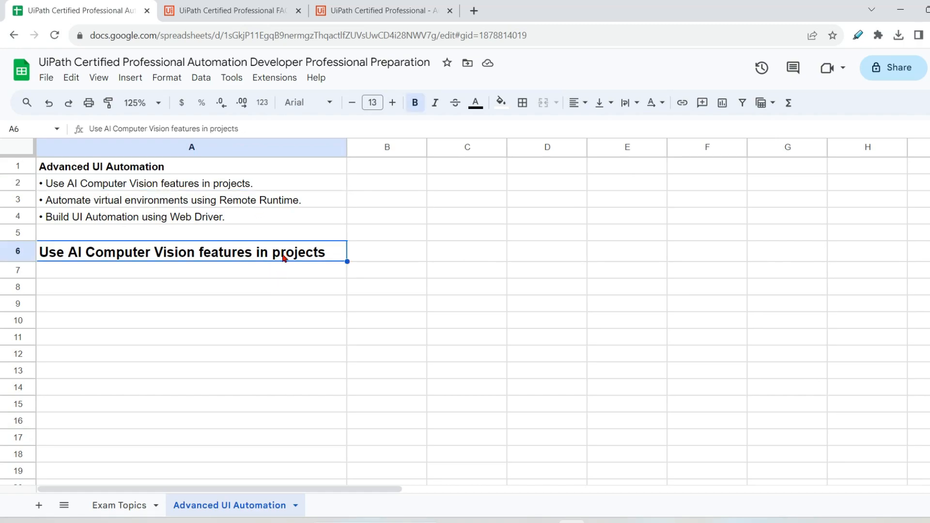
{"action": "left_click", "coordinate": [148, 184]}
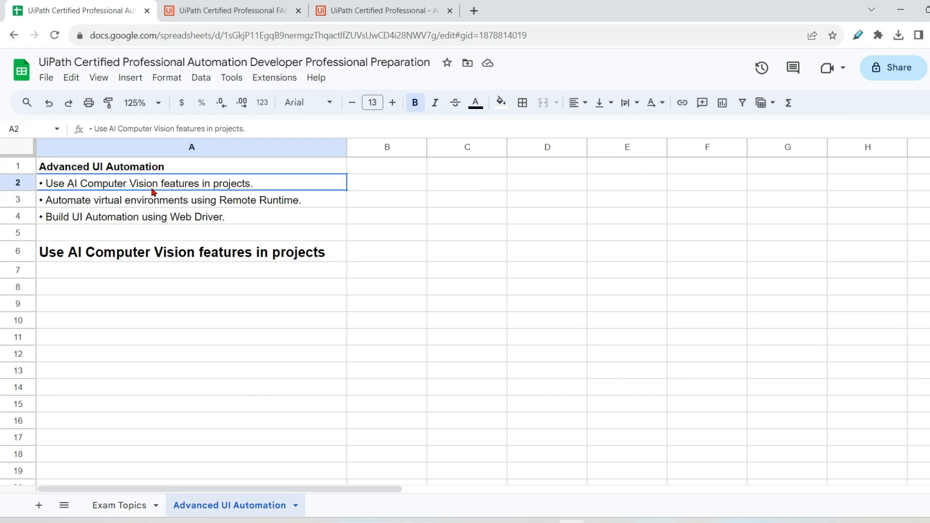
{"action": "left_click", "coordinate": [101, 166]}
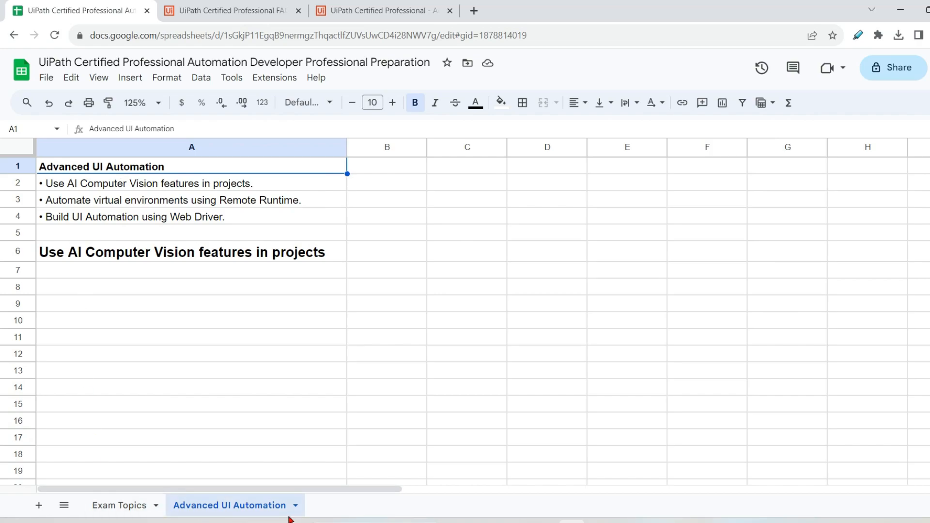
{"action": "left_click", "coordinate": [118, 506]}
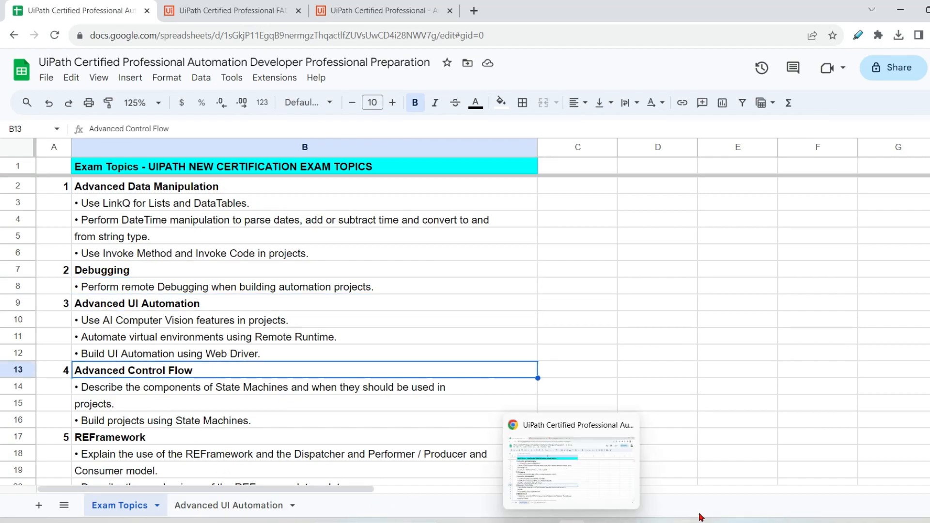
Switch to the Advanced UI Automation sheet and select empty cells below the Computer Vision heading.
{"action": "left_click", "coordinate": [230, 505]}
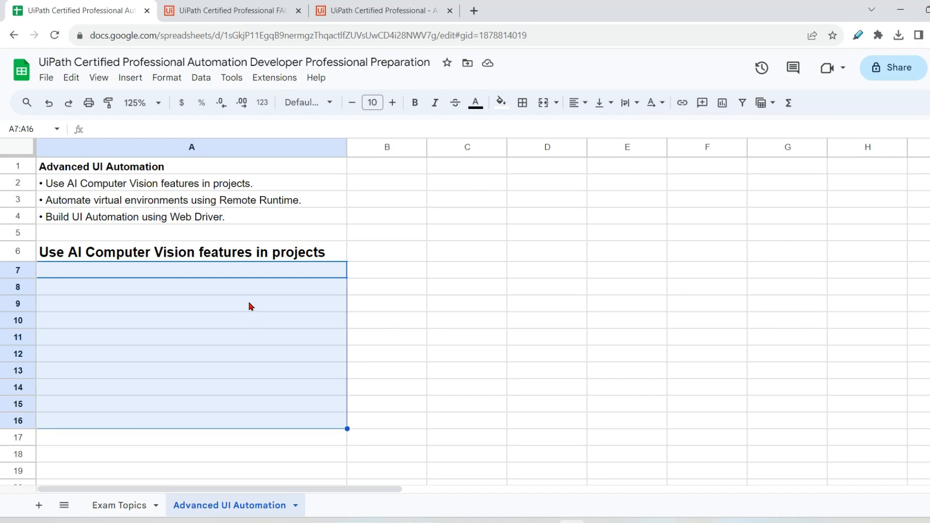
{"action": "left_click", "coordinate": [191, 354]}
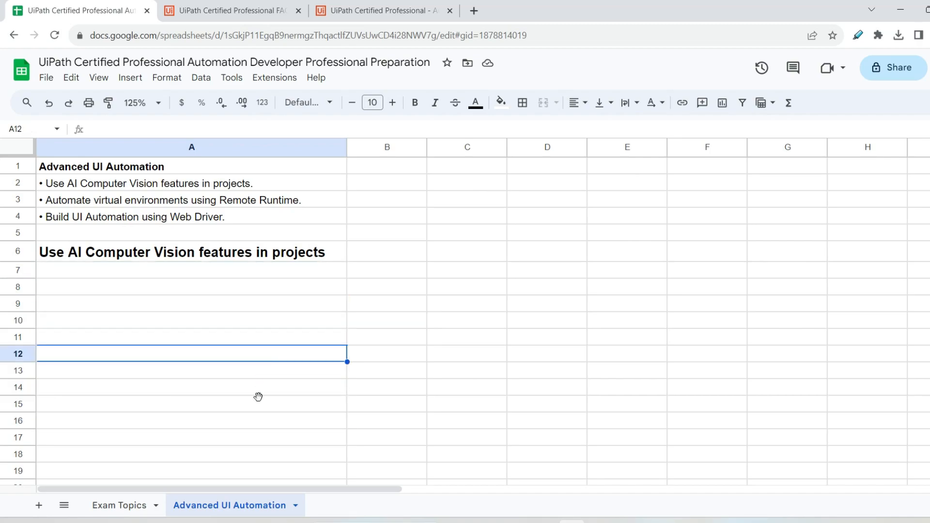
{"action": "left_click", "coordinate": [191, 404]}
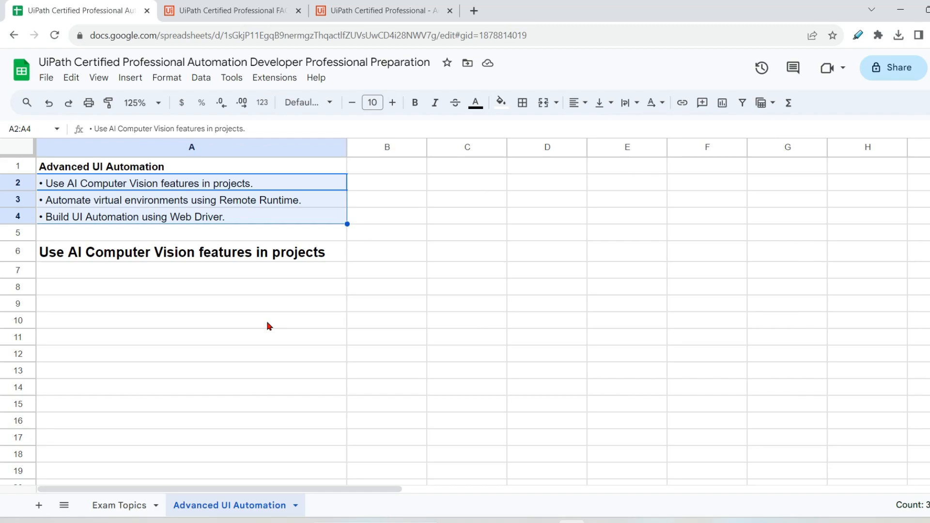
{"action": "mouse_move", "coordinate": [331, 293]}
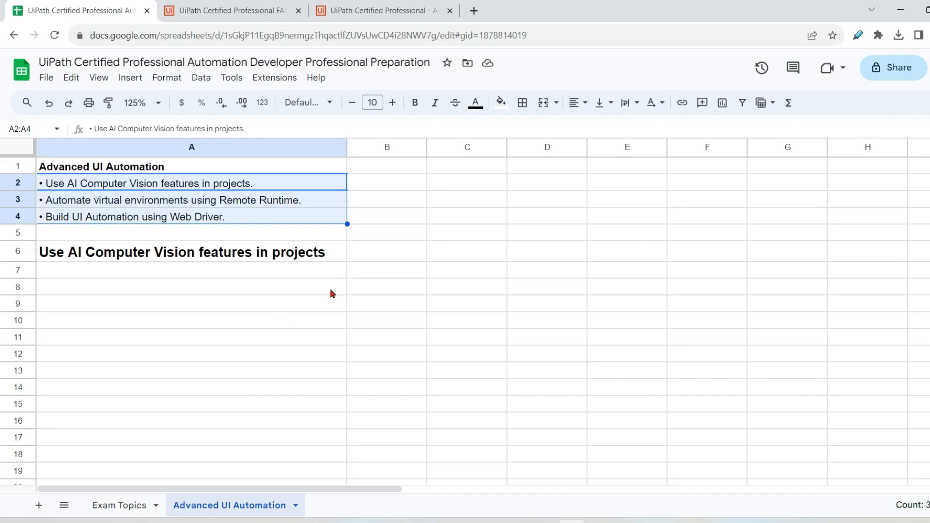
{"action": "mouse_move", "coordinate": [362, 299]}
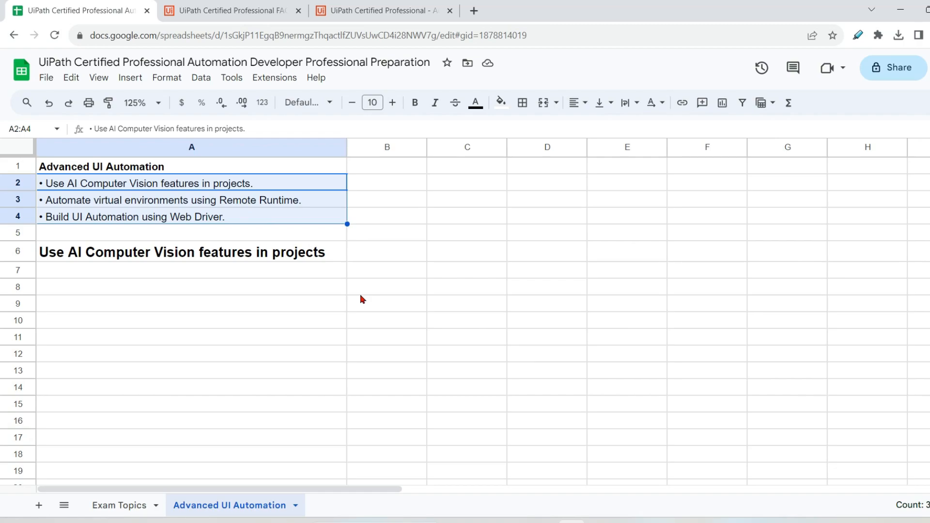
{"action": "left_click", "coordinate": [191, 271]}
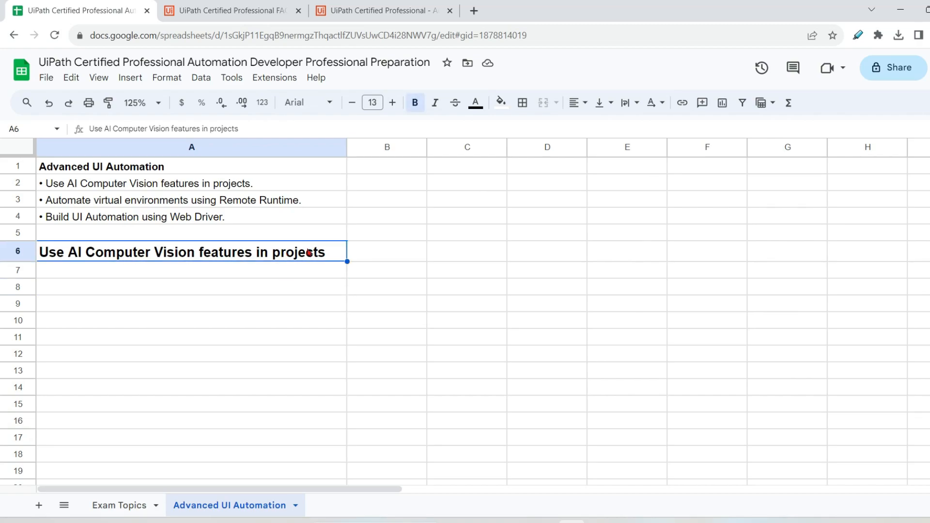
{"action": "mouse_move", "coordinate": [348, 260]}
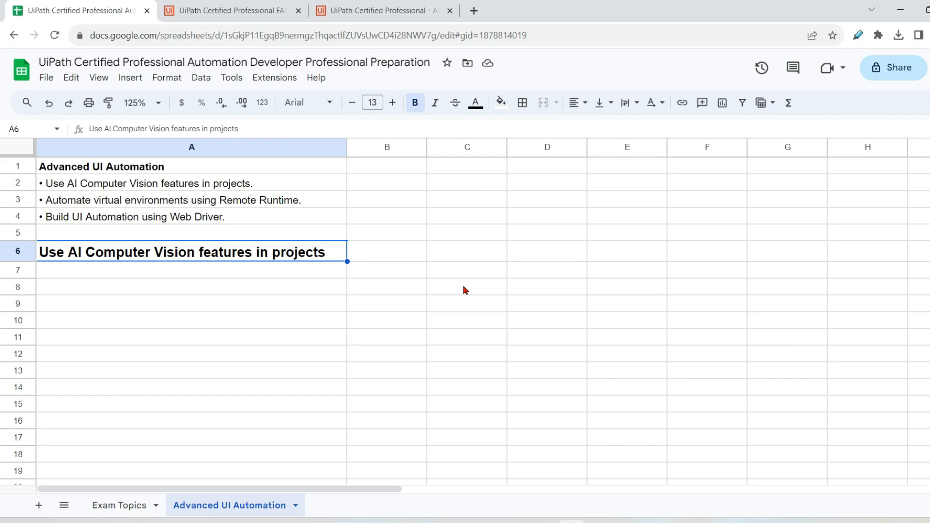
{"action": "mouse_move", "coordinate": [450, 298]}
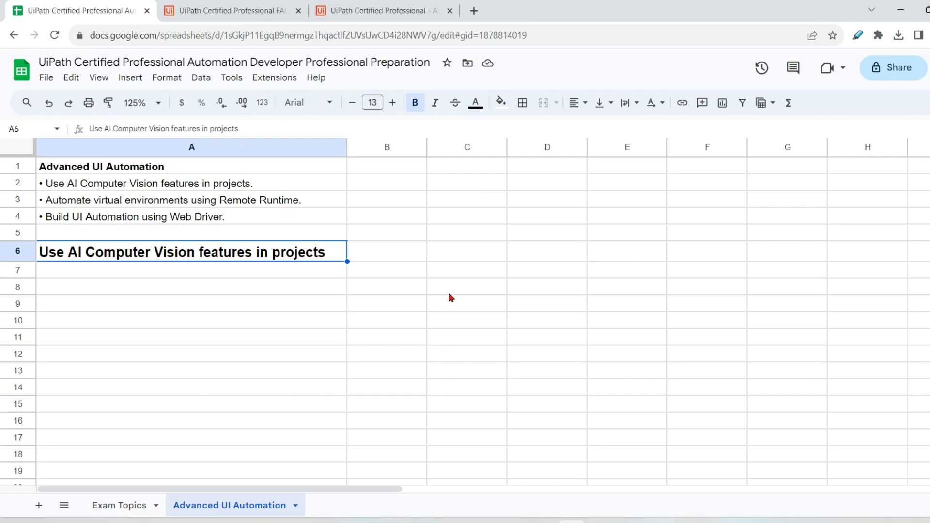
{"action": "mouse_move", "coordinate": [495, 285]}
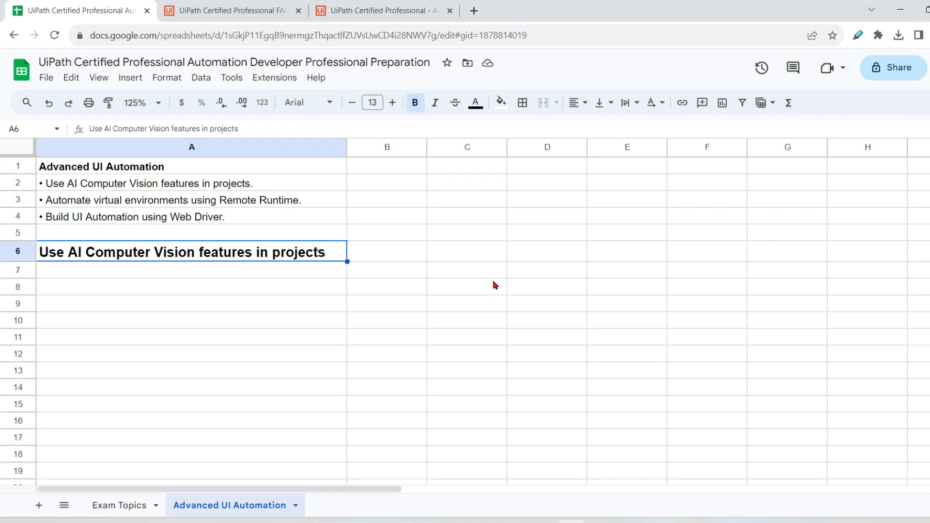
{"action": "left_click", "coordinate": [191, 271]}
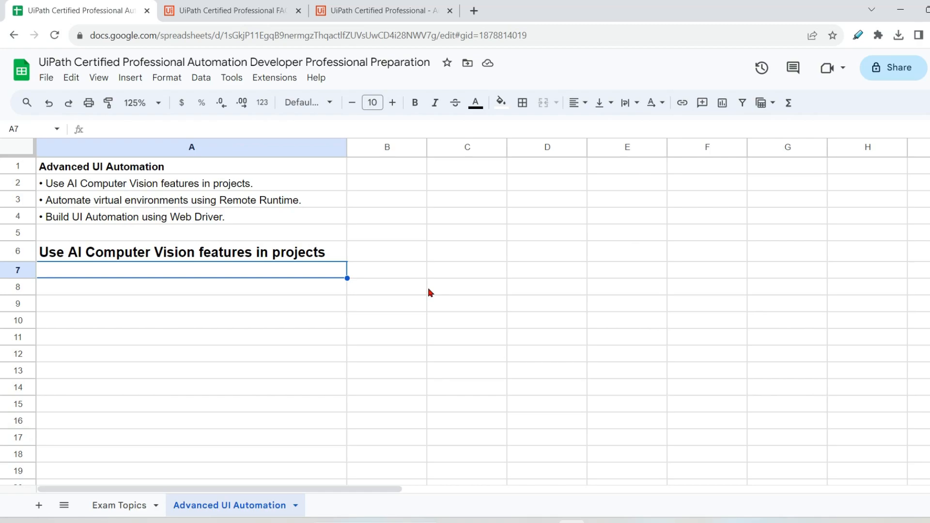
{"action": "mouse_move", "coordinate": [262, 348]}
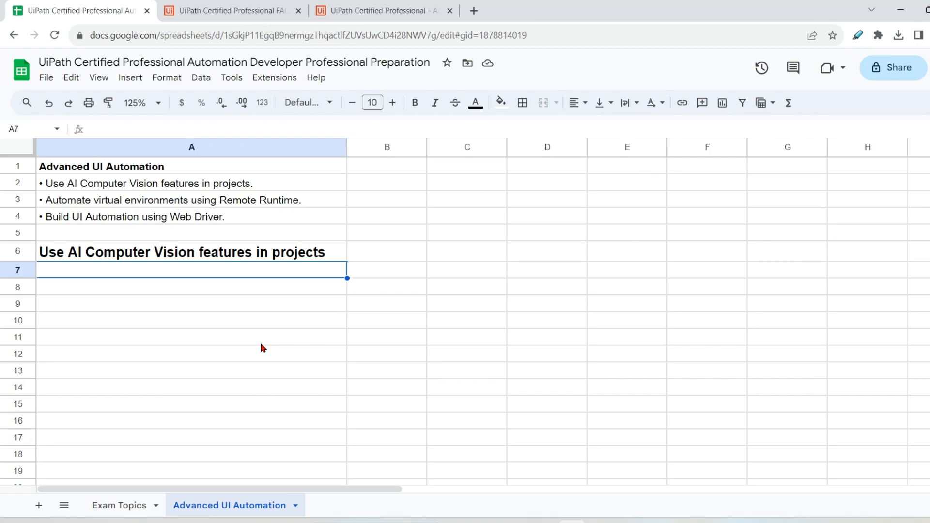
{"action": "mouse_move", "coordinate": [322, 362]}
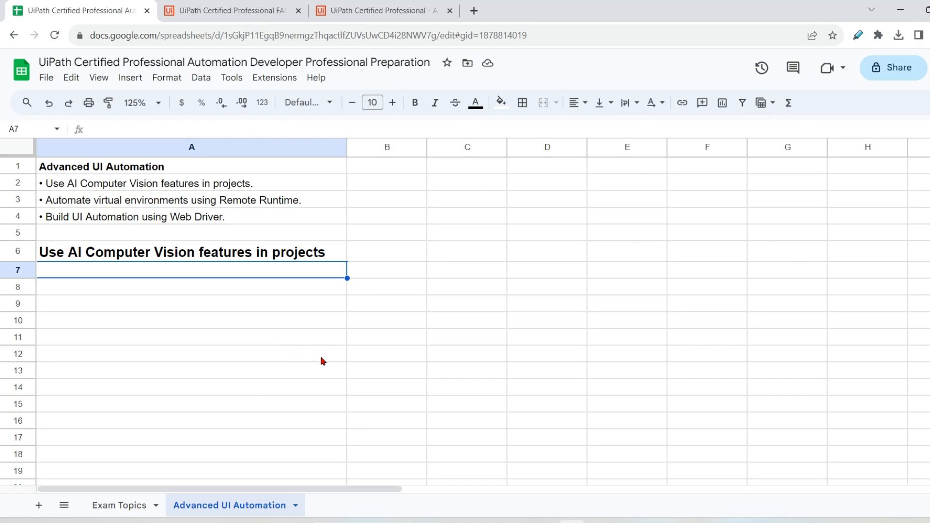